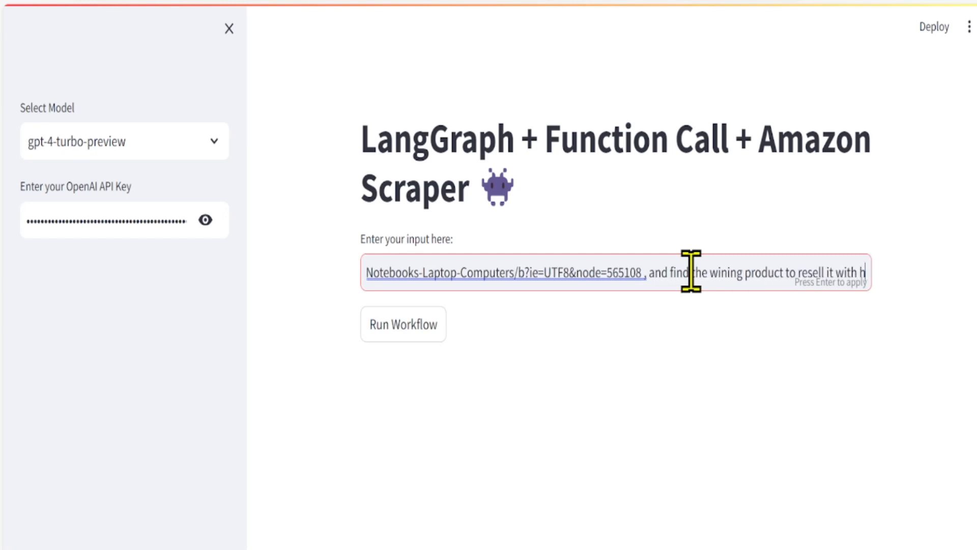
Launch the workflow on the Amazon laptop-category prompt and view the SUPERVISOR output.
{"action": "left_click", "coordinate": [401, 323]}
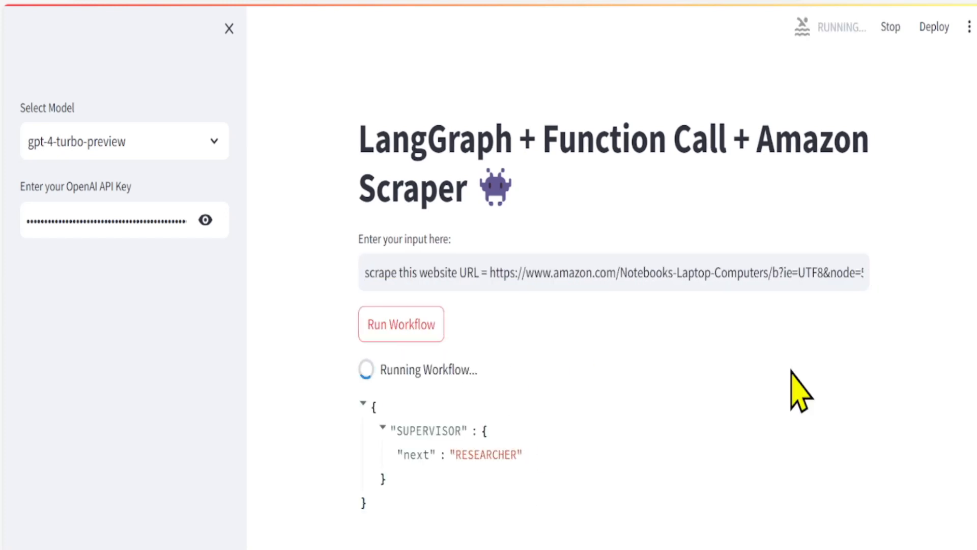
{"action": "scroll", "scroll_direction": "down", "scroll_amount": 3}
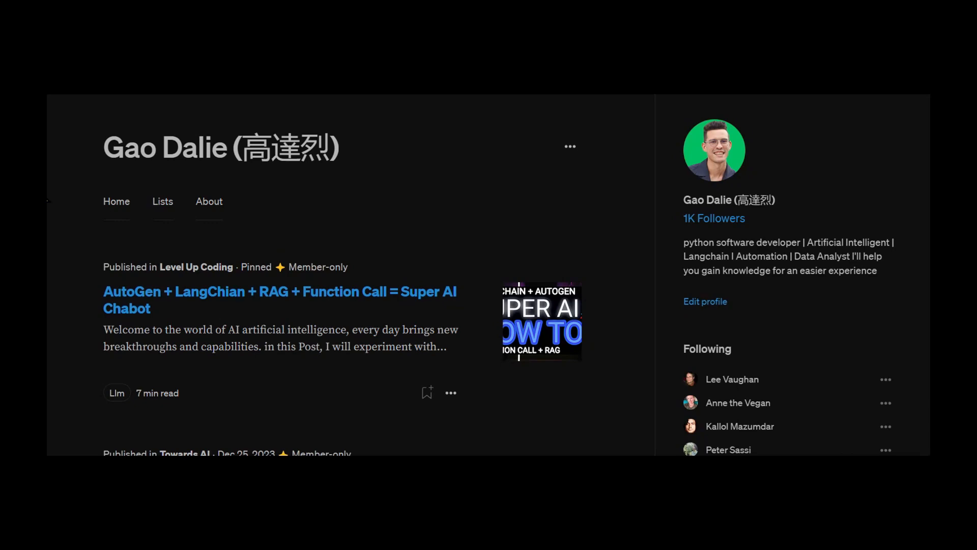
Scroll through the author's Medium posts and the YouTube channel's Videos list.
{"action": "scroll", "scroll_direction": "down", "scroll_amount": 3}
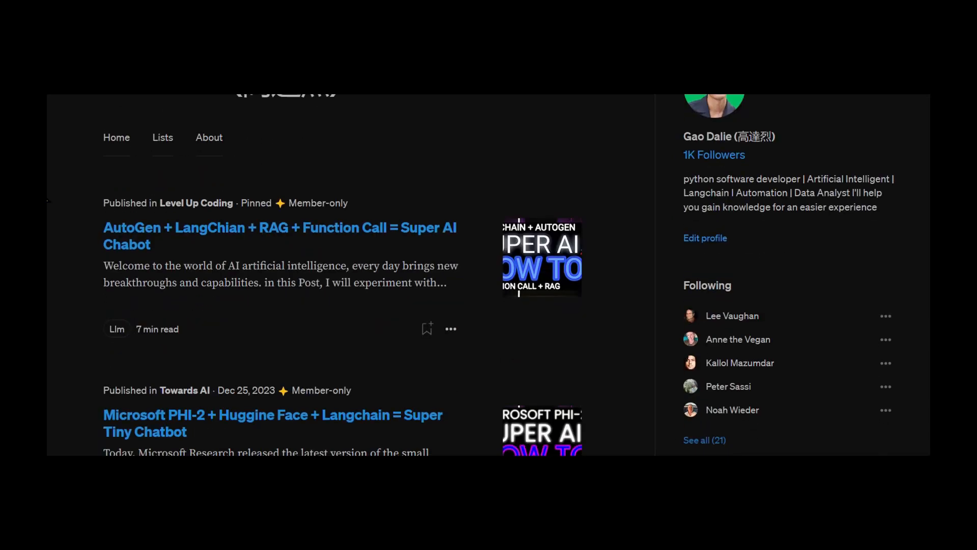
{"action": "scroll", "scroll_direction": "down", "scroll_amount": 3}
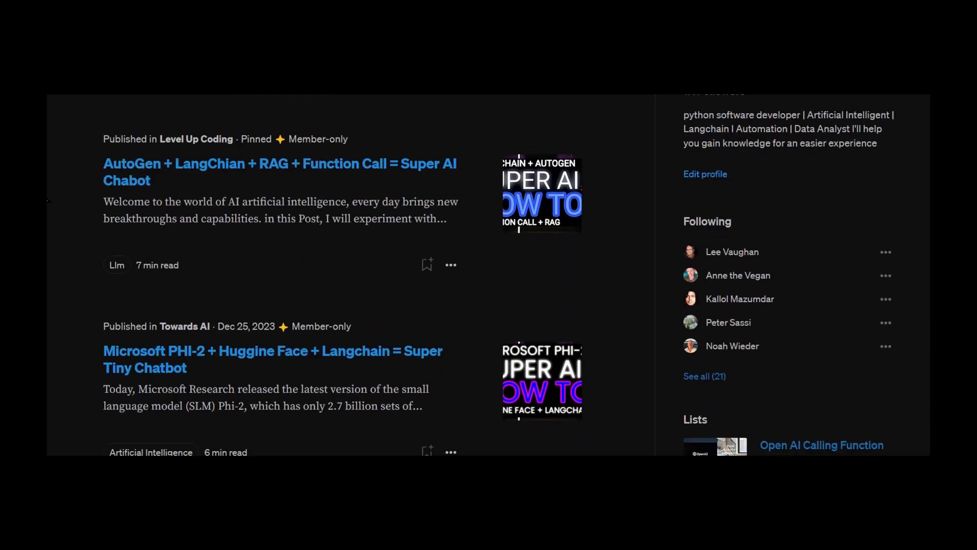
{"action": "scroll", "scroll_direction": "down", "scroll_amount": 3}
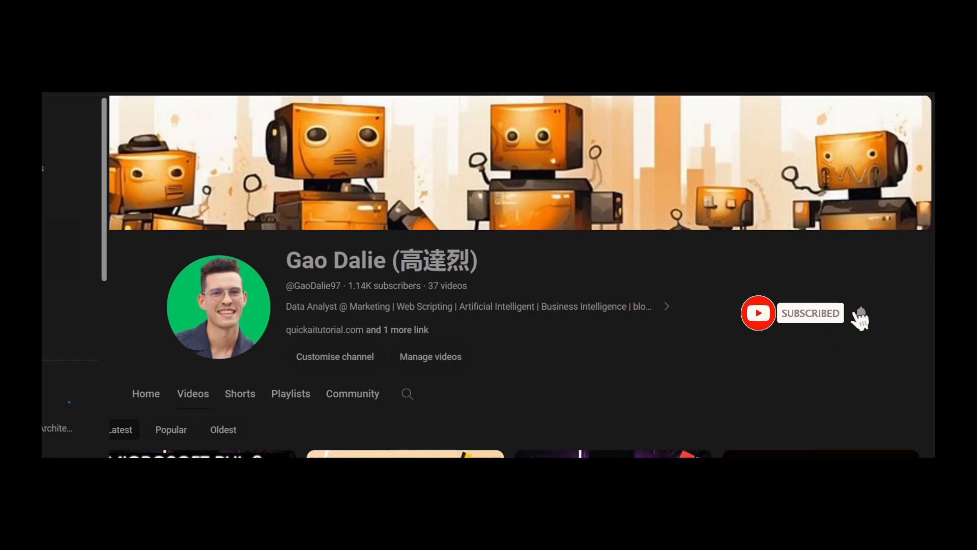
{"action": "scroll", "scroll_direction": "down", "scroll_amount": 3}
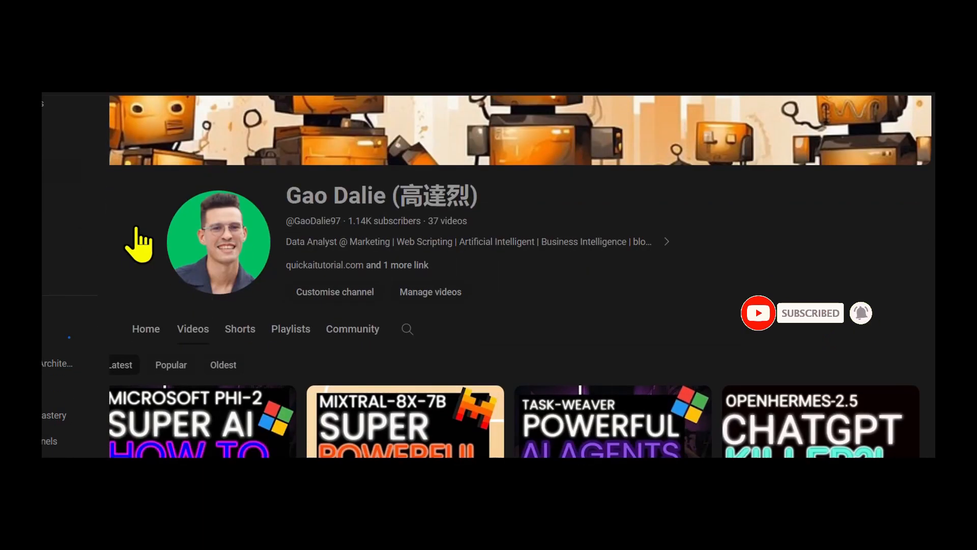
{"action": "scroll", "scroll_direction": "down", "scroll_amount": 3}
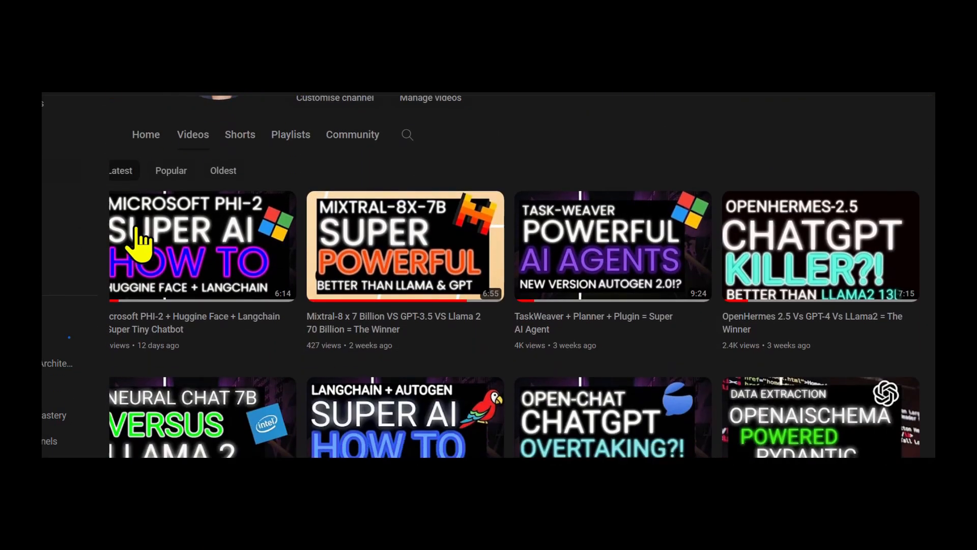
{"action": "scroll", "scroll_direction": "down", "scroll_amount": 3}
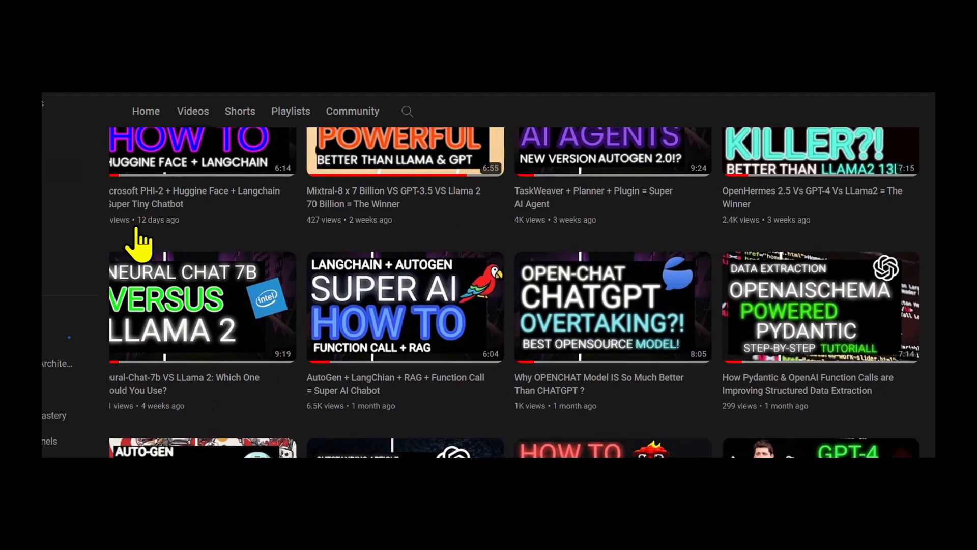
{"action": "scroll", "scroll_direction": "up", "scroll_amount": 3}
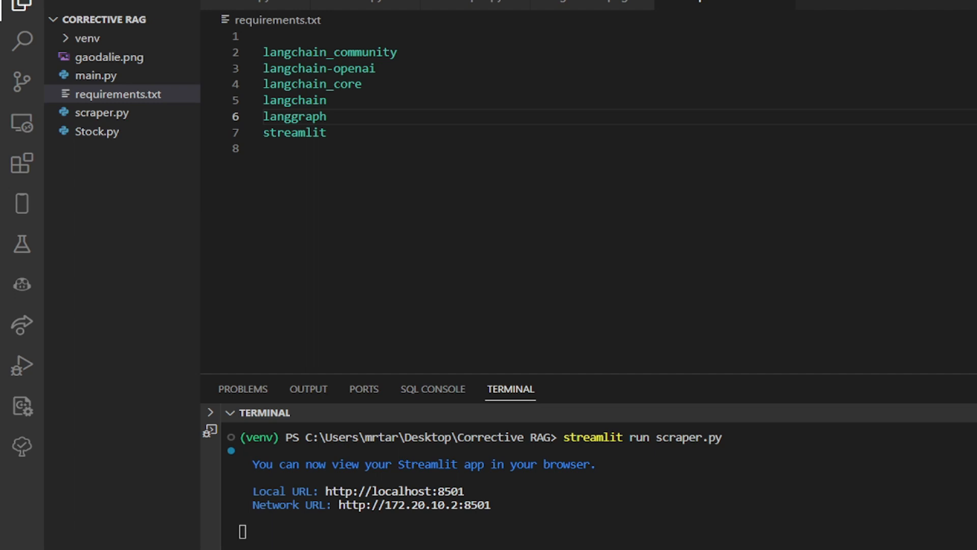
{"action": "mouse_move", "coordinate": [647, 206]}
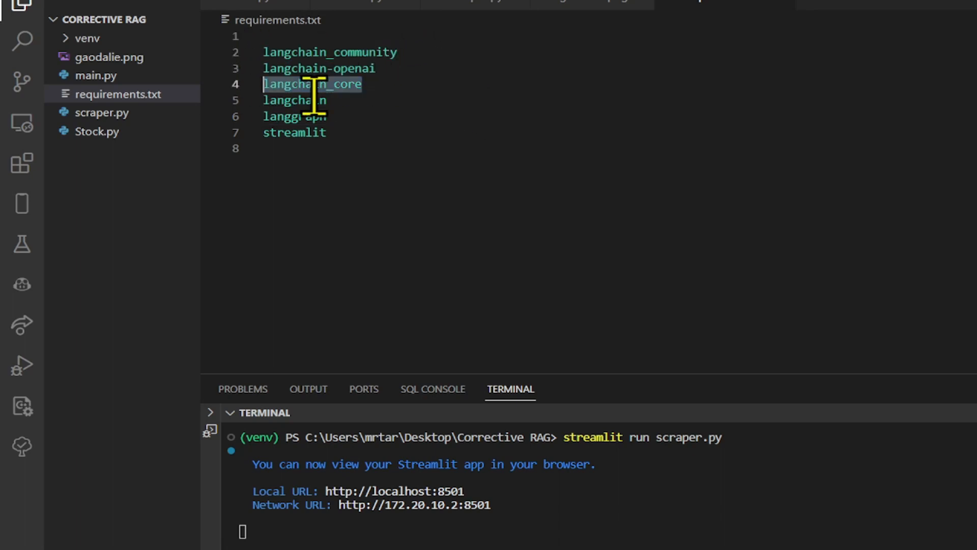
{"action": "double_click", "coordinate": [294, 116]}
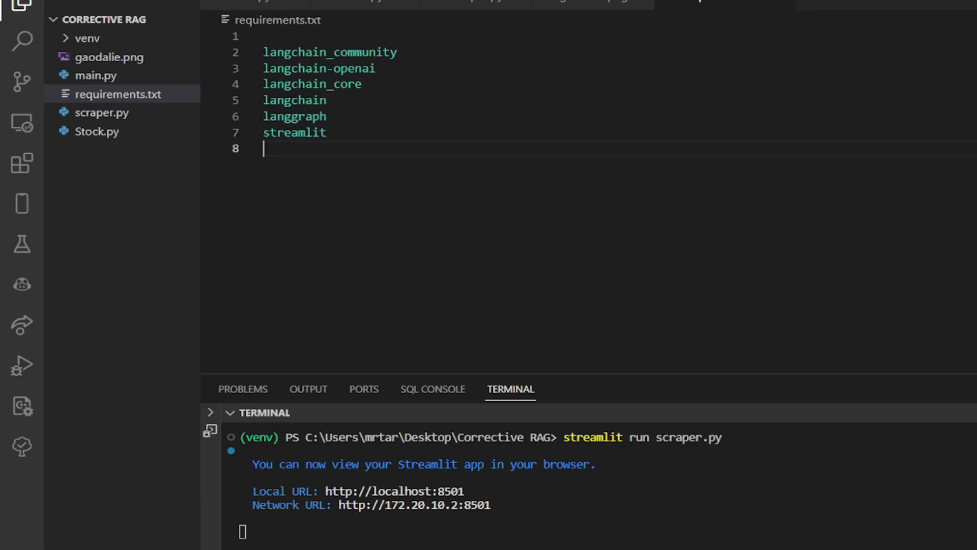
{"action": "left_click", "coordinate": [102, 112]}
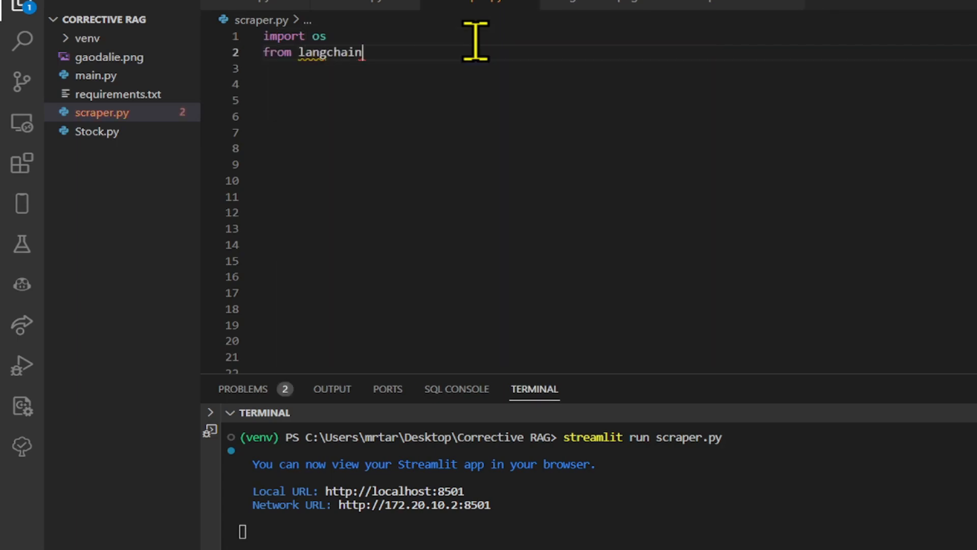
Import AgentExecutor and create_openai_tools_agent, ChatPromptTemplate, MessagesPlaceholder, ChatOpenAI and tool.
{"action": "type", "text": ".agents import AgentExecutor , create_openai_tools_agent"}
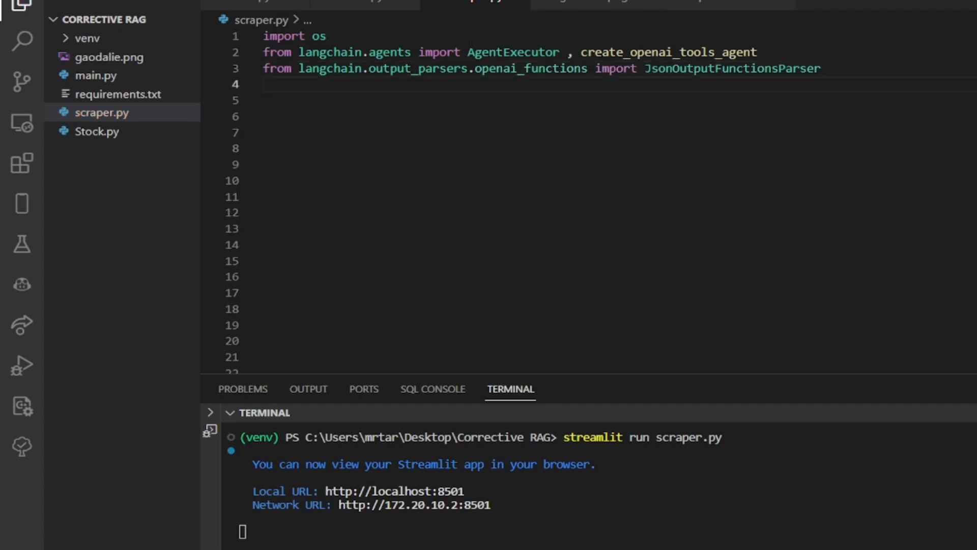
{"action": "type", "text": "from langchain_core.prompts"}
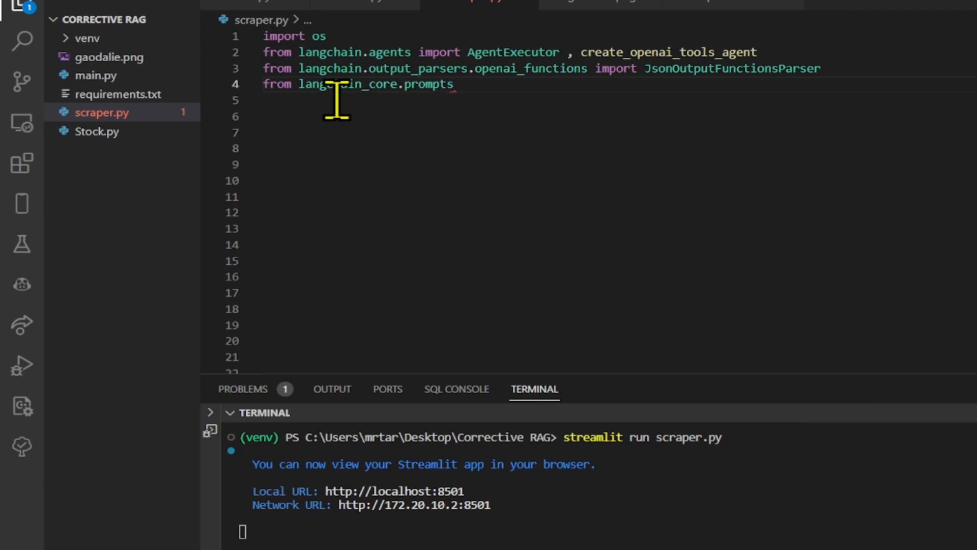
{"action": "type", "text": "import ChatPromptTemplate , MessagesPlaceholder"}
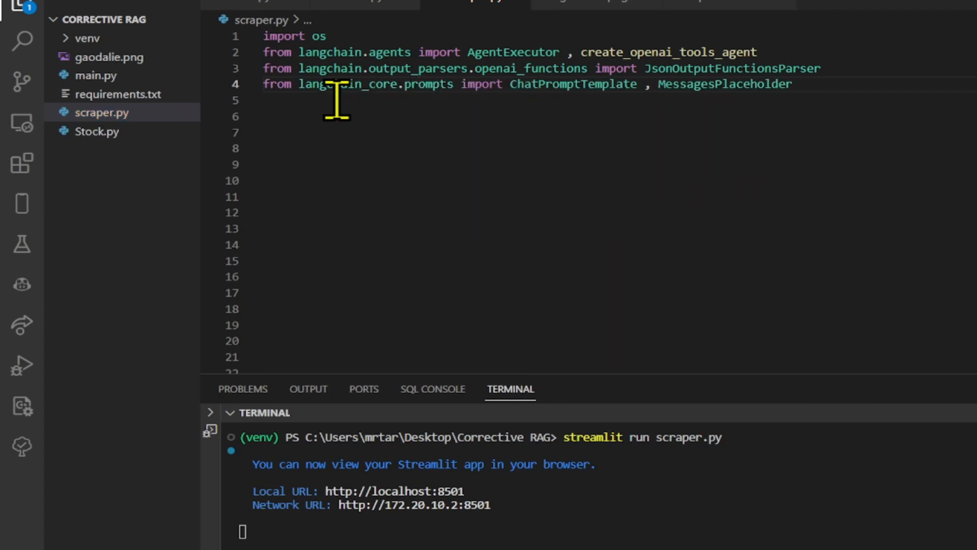
{"action": "type", "text": "from langchain_openai import"}
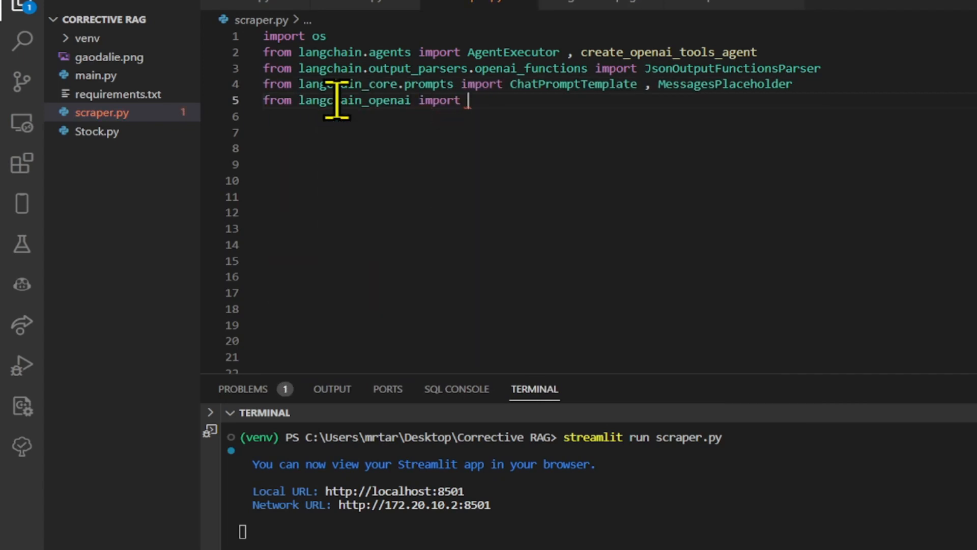
{"action": "type", "text": "ChatOpenAI"}
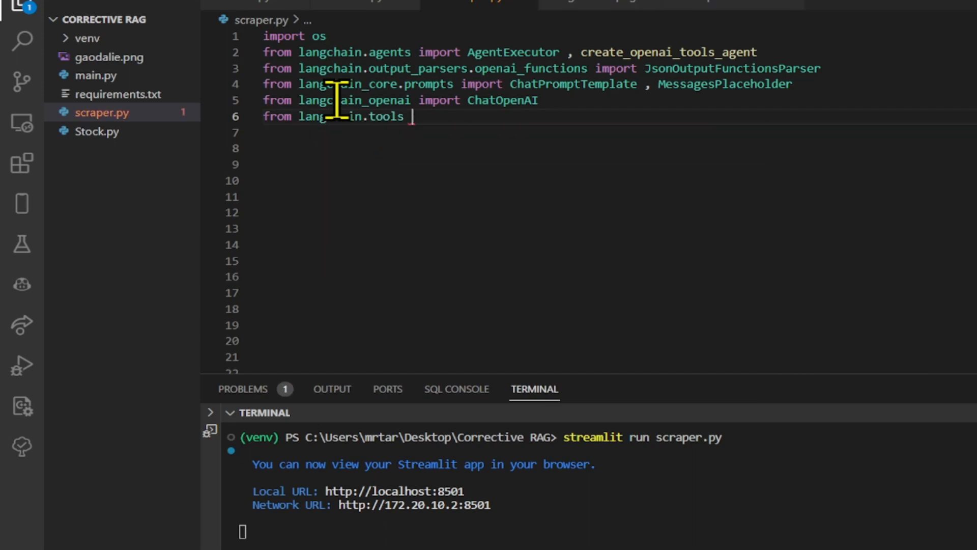
{"action": "type", "text": "import tool"}
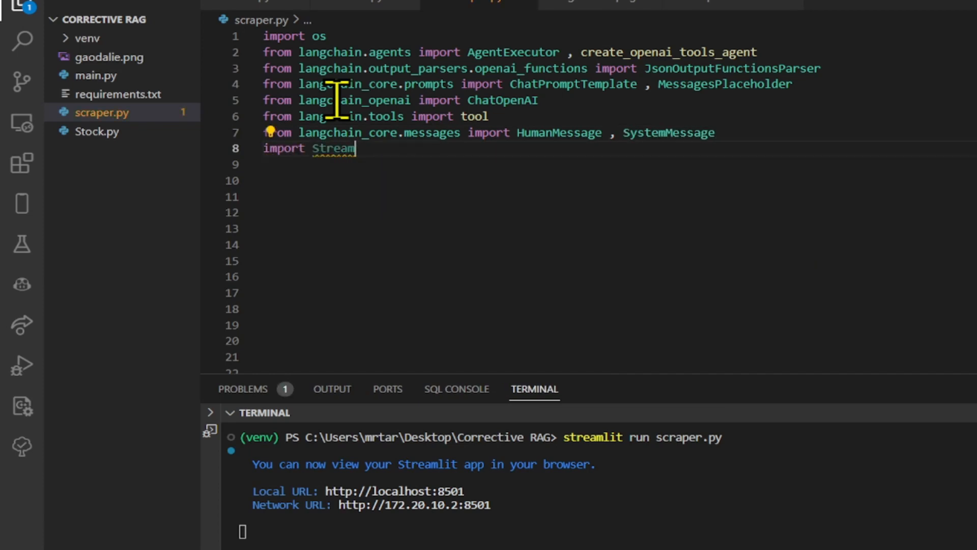
Import streamlit as st, Runnable, operator, langchain_core messages and WebBaseLoader.
{"action": "type", "text": "lit as st"}
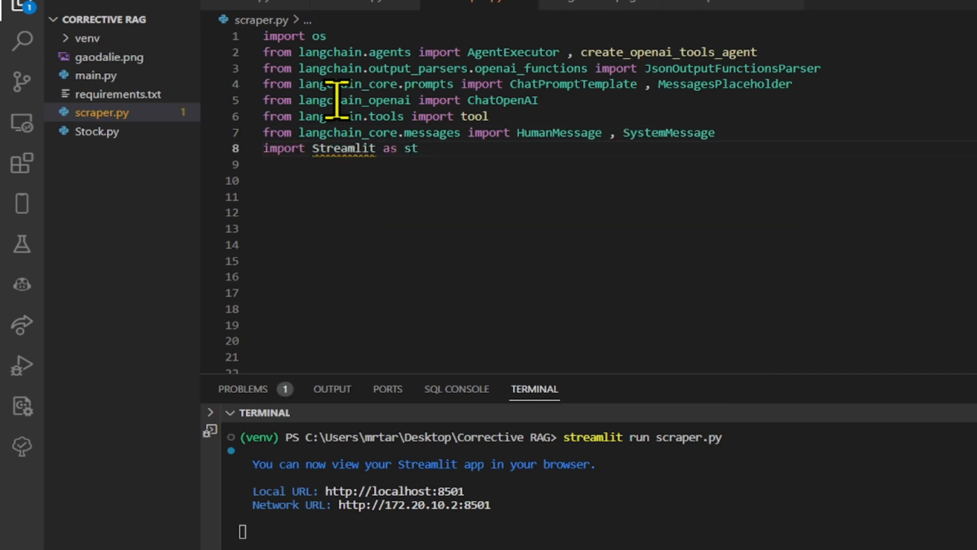
{"action": "type", "text": "from"}
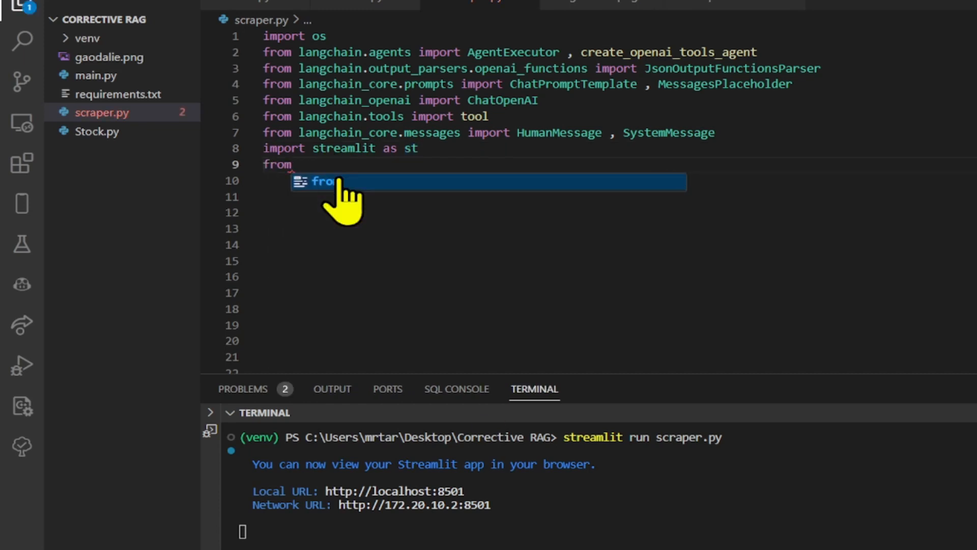
{"action": "type", "text": "langchain_core.runnables import Runnable"}
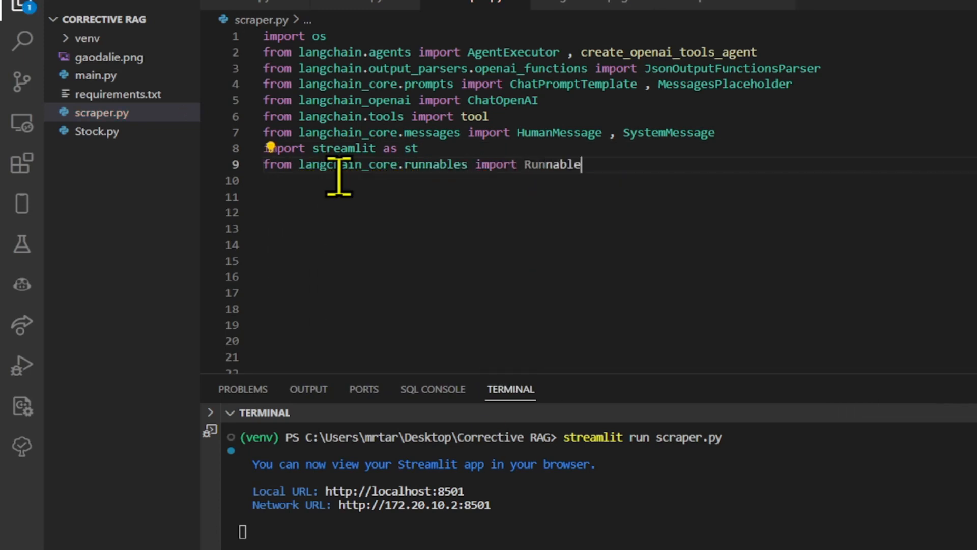
{"action": "type", "text": "import operator"}
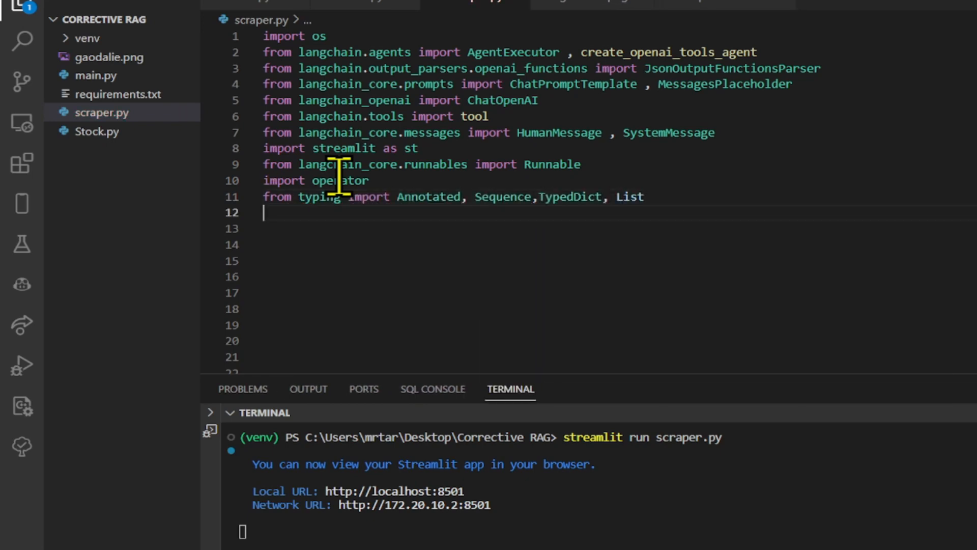
{"action": "type", "text": "from langchain_core.messages import BaseMessage"}
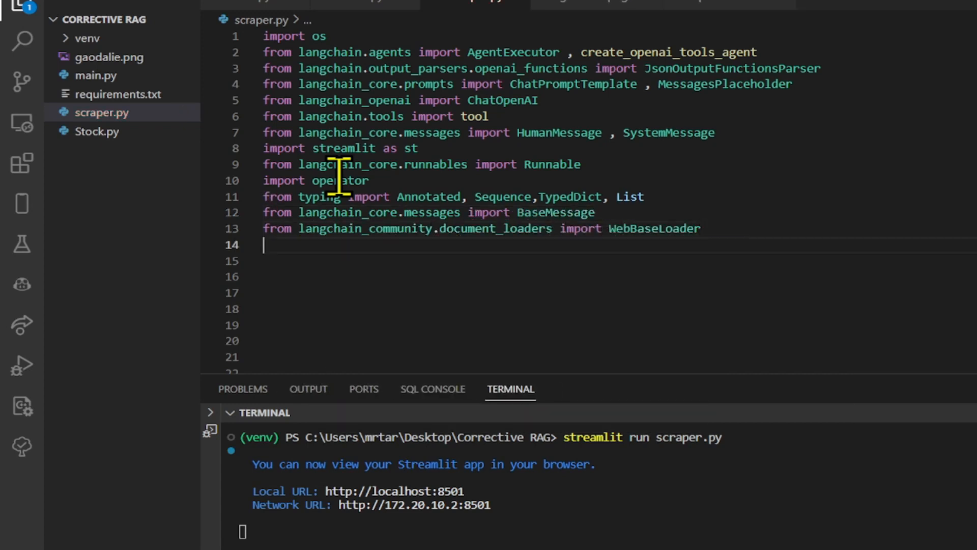
{"action": "type", "text": "from Lang"}
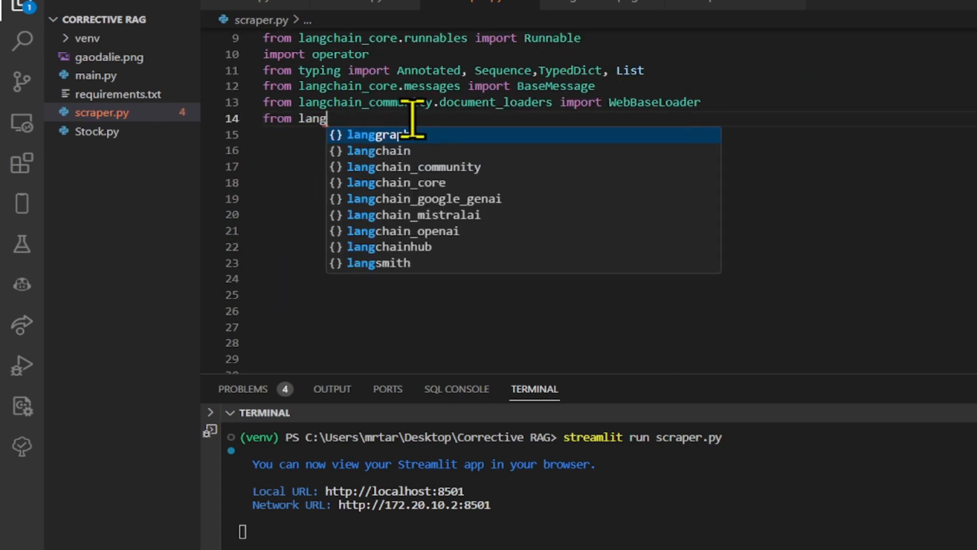
Import StateGraph and END from langgraph.graph.
{"action": "type", "text": "graph.graph import StateGraph , END"}
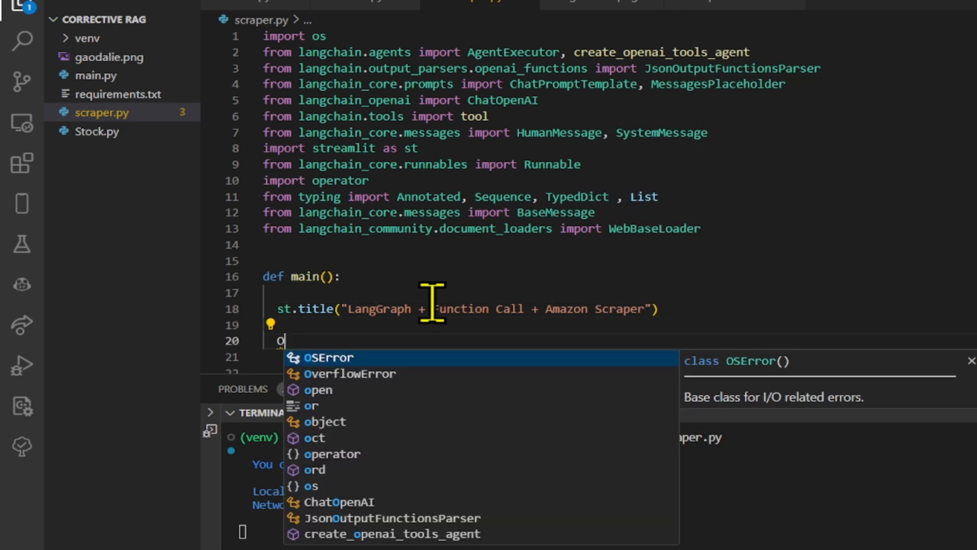
Add an OPENAI_MODEL sidebar selectbox with the three GPT model names and begin the api_key line.
{"action": "type", "text": "PENAI_MODEL = st."}
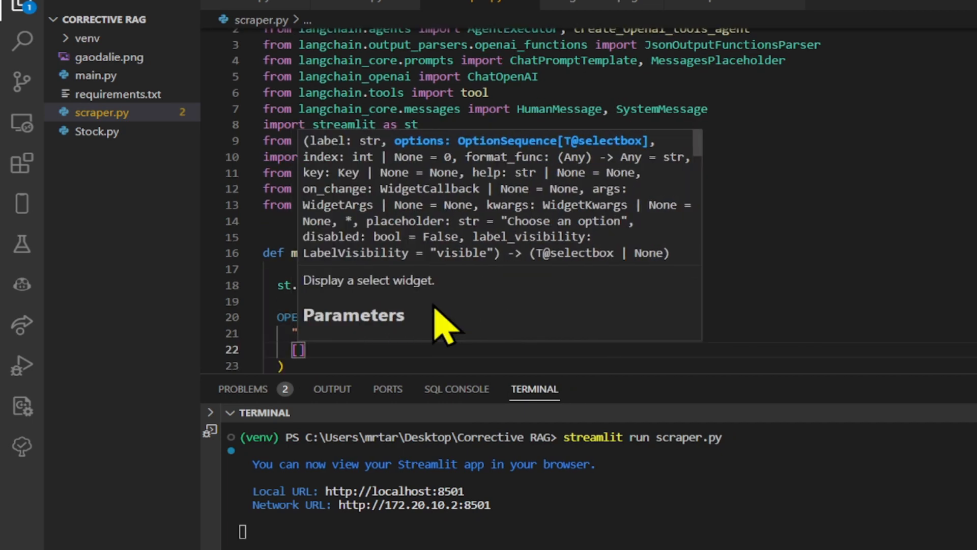
{"action": "type", "text": "gpt-4-turbo-preview\",\"gpt-3.5-turbo\",\"gpt-3.5-turbo-instruct\""}
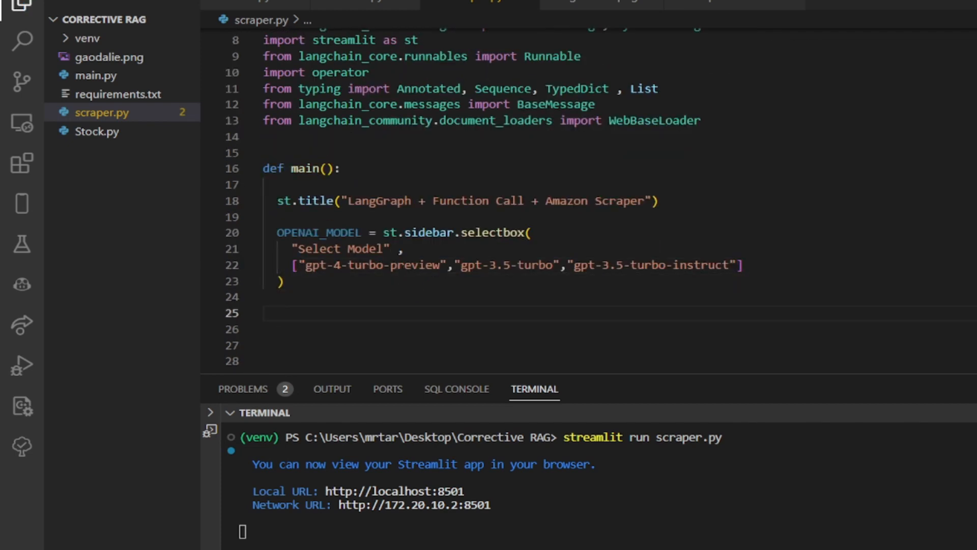
{"action": "type", "text": "api_key = st.sidebar.text_input(\""}
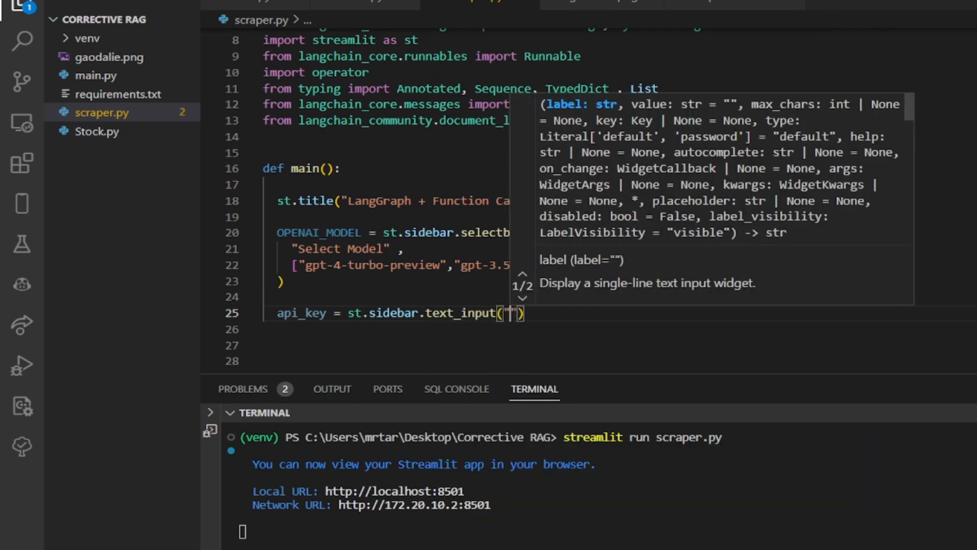
Add a password-type sidebar field for the OpenAI API key that sets os.environ OPENAI_API_KEY.
{"action": "type", "text": "Enter your"}
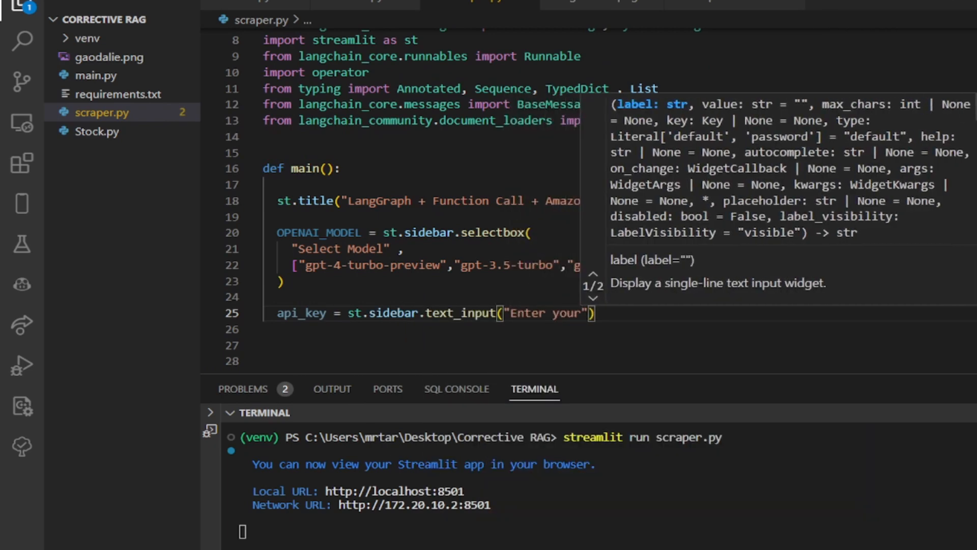
{"action": "type", "text": "OpenAI API"}
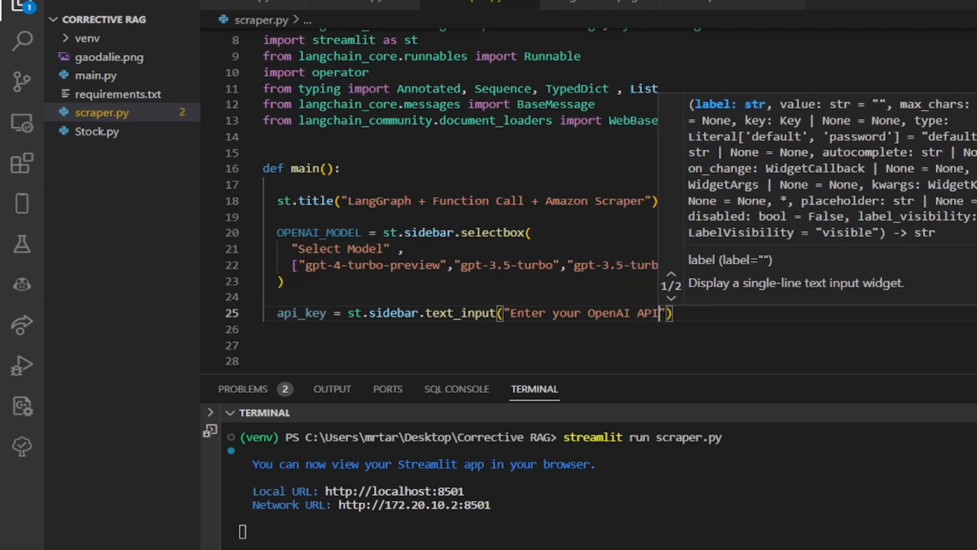
{"action": "type", "text": "KEY\","}
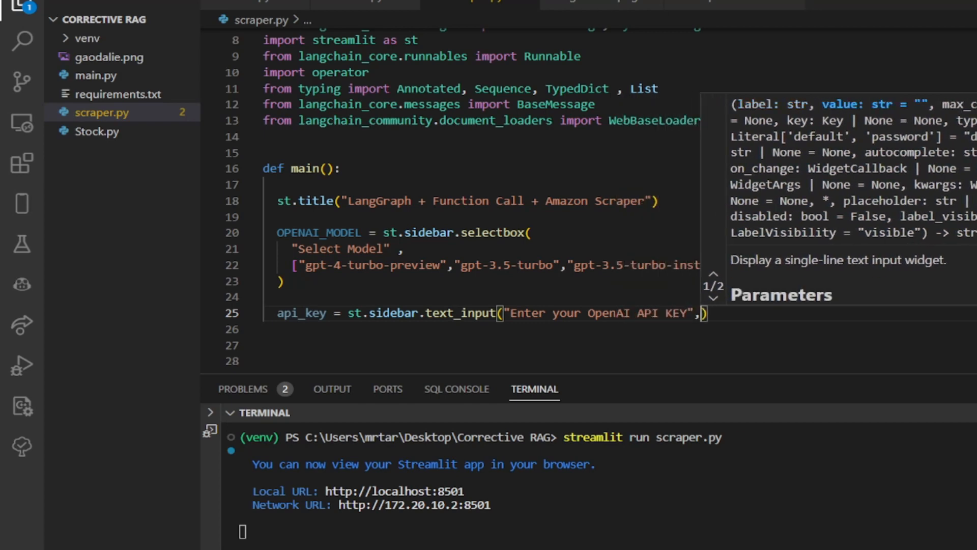
{"action": "type", "text": "type=\"password\""}
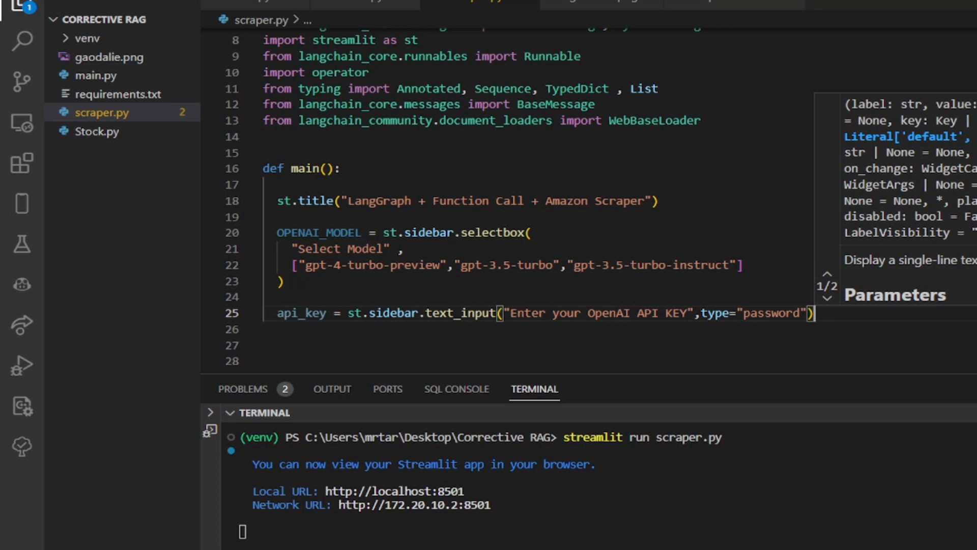
{"action": "type", "text": "if api_key"}
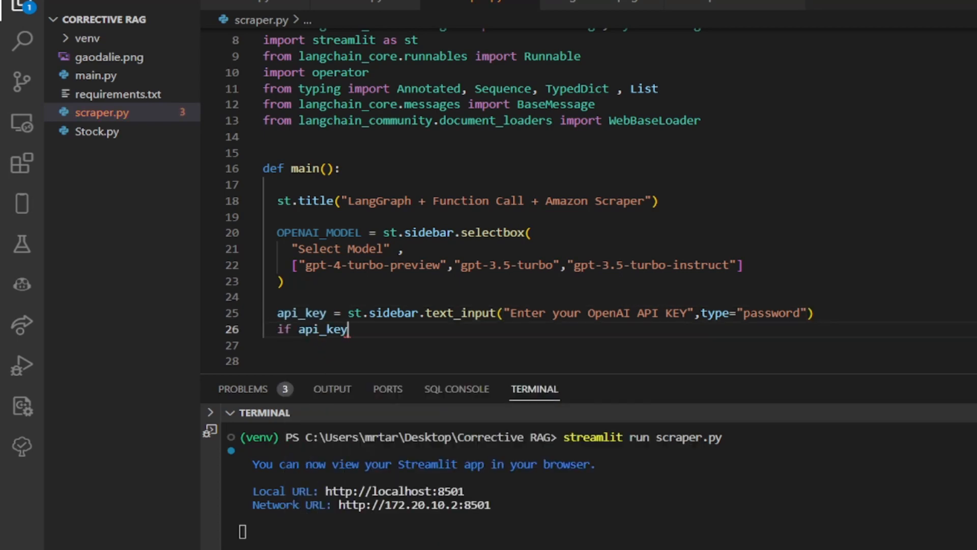
{"action": "type", "text": "os.environ[\"OPENAI_API_KEY\""}
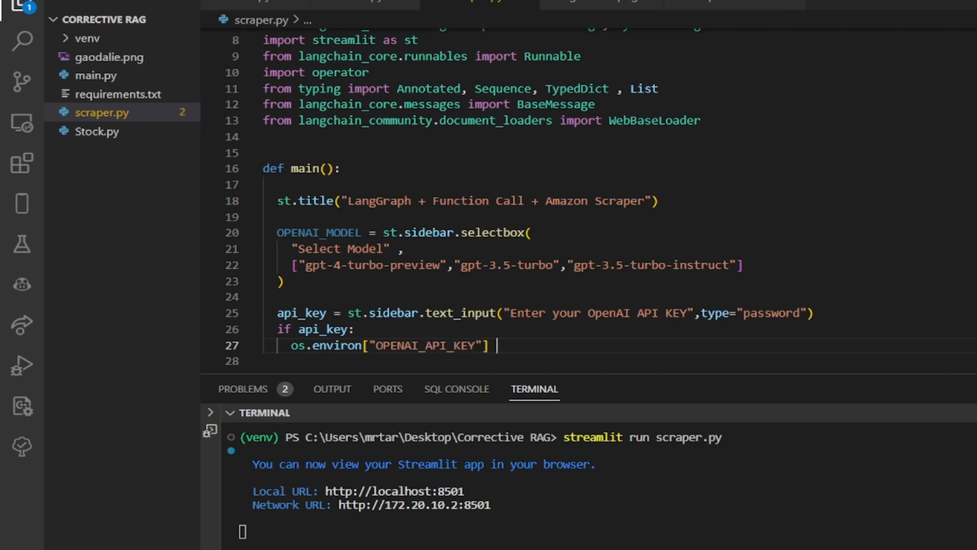
{"action": "type", "text": "= api_key"}
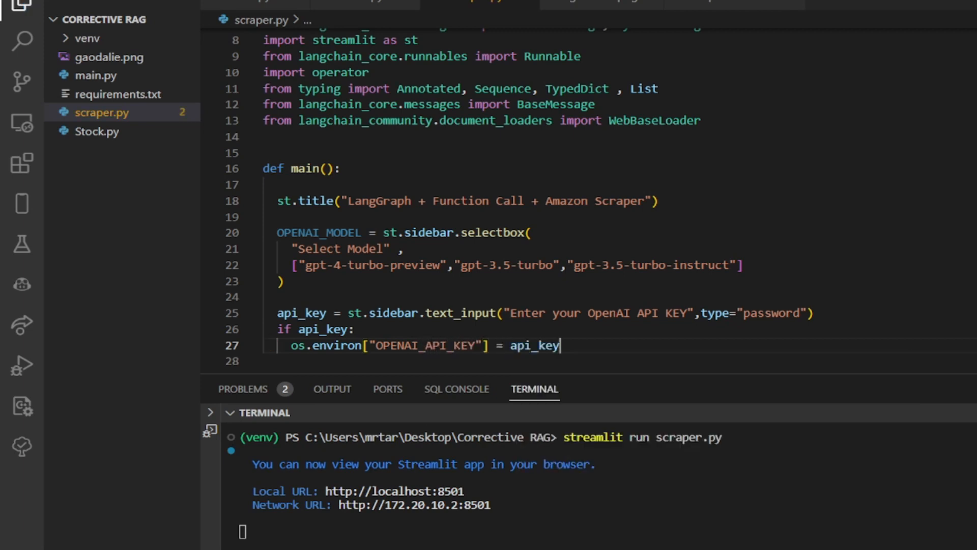
Add user_input as a text field labelled 'Enter your input here:'.
{"action": "type", "text": "user"}
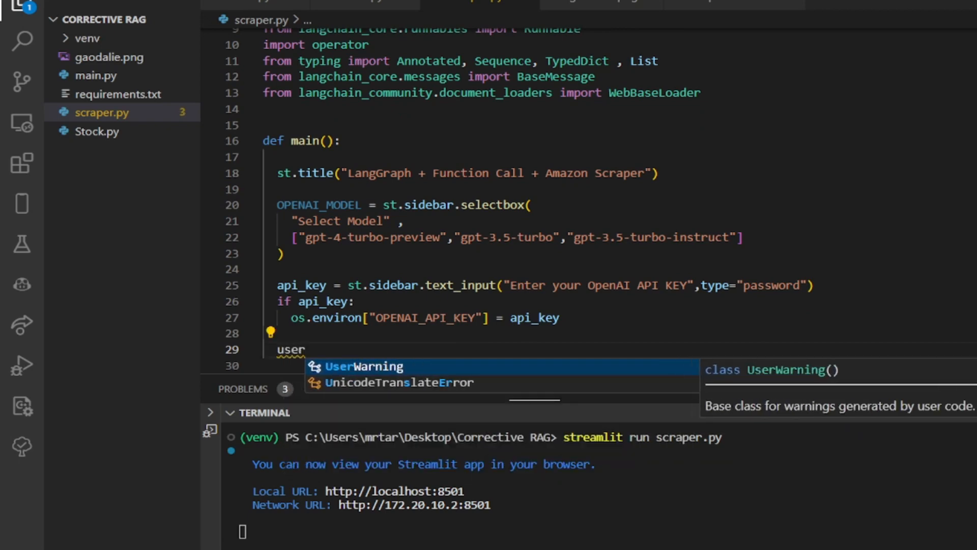
{"action": "type", "text": "_input = st.text_input(\"\""}
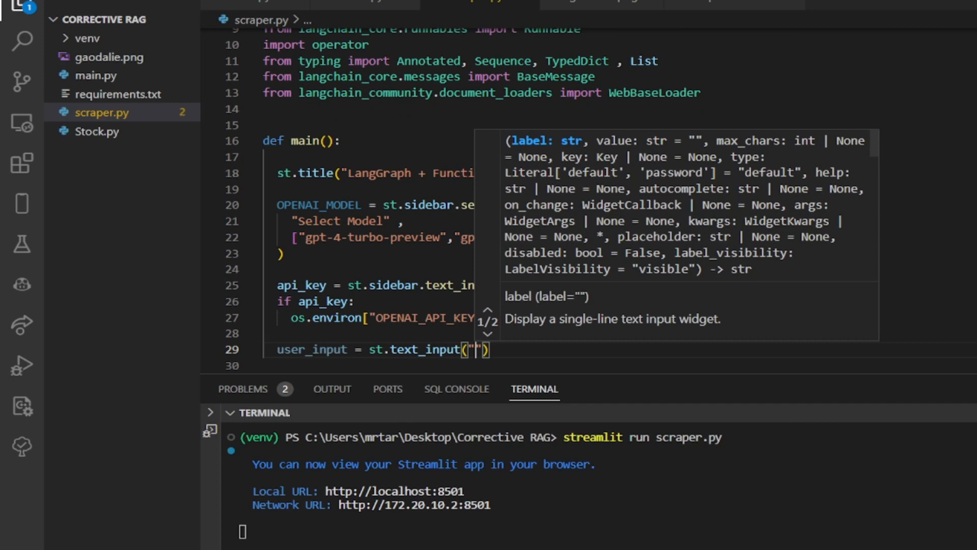
{"action": "type", "text": "Enter your input here:"}
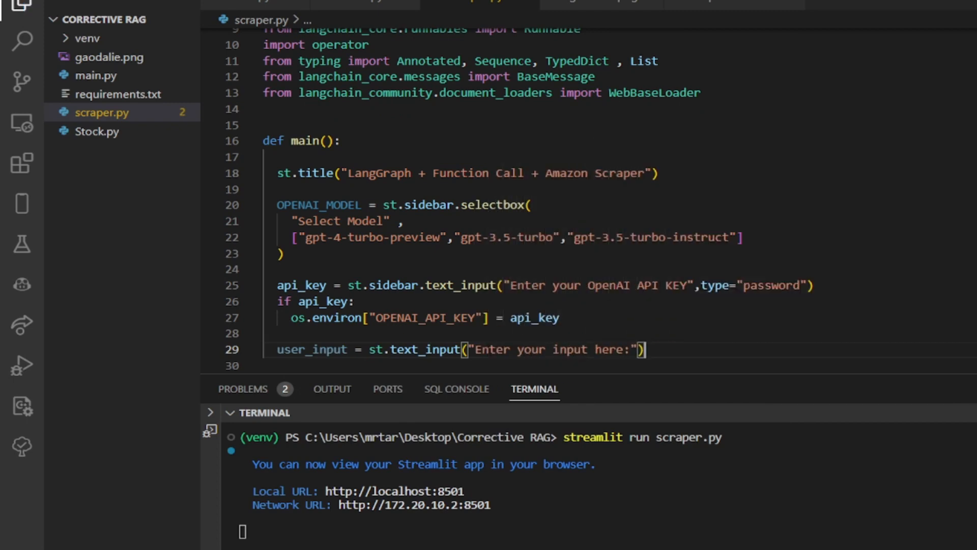
Add a 'Run Workflow' button wrapping a 'Running Workflow...' spinner block.
{"action": "type", "text": "if st.button(\"Run Workf\""}
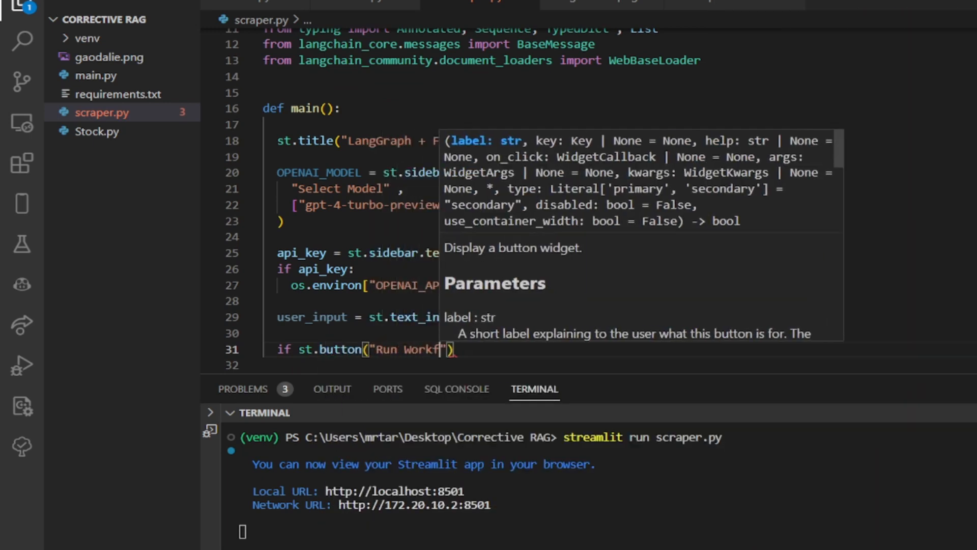
{"action": "type", "text": "with st.spinner(\"\""}
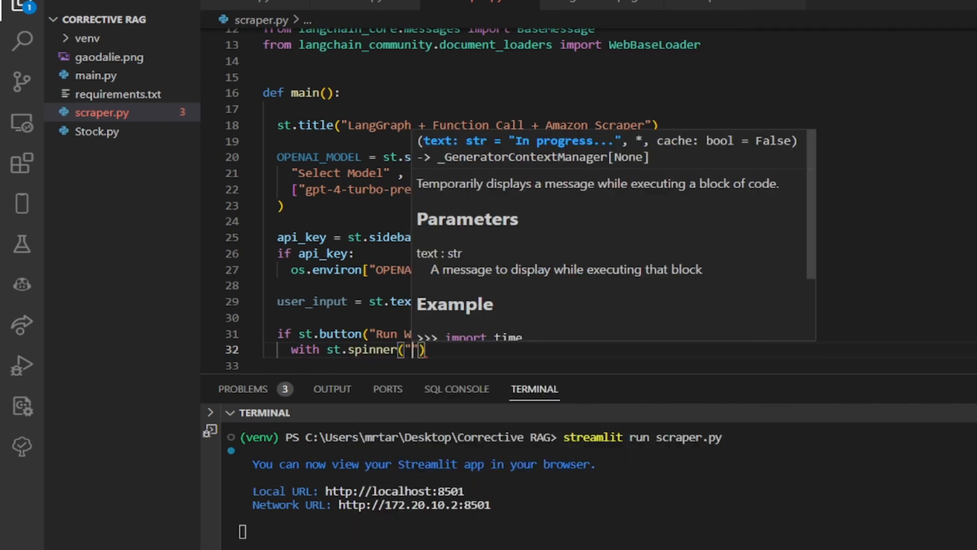
{"action": "type", "text": "Running Workflow..."}
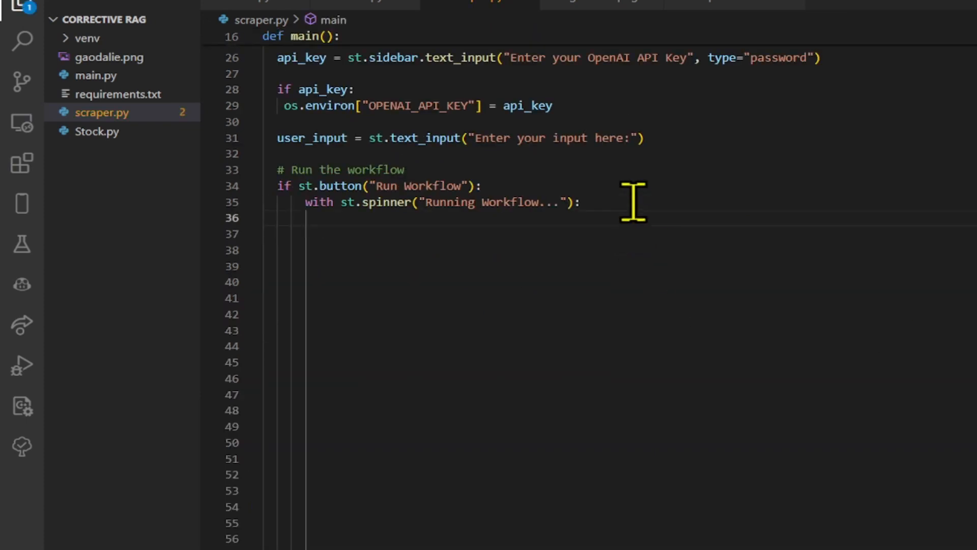
Define create_agent(llm, tools, system_prompt) building a prompt, an OpenAI tools agent and returning its AgentExecutor.
{"action": "type", "text": "def create_agent(llm: c"}
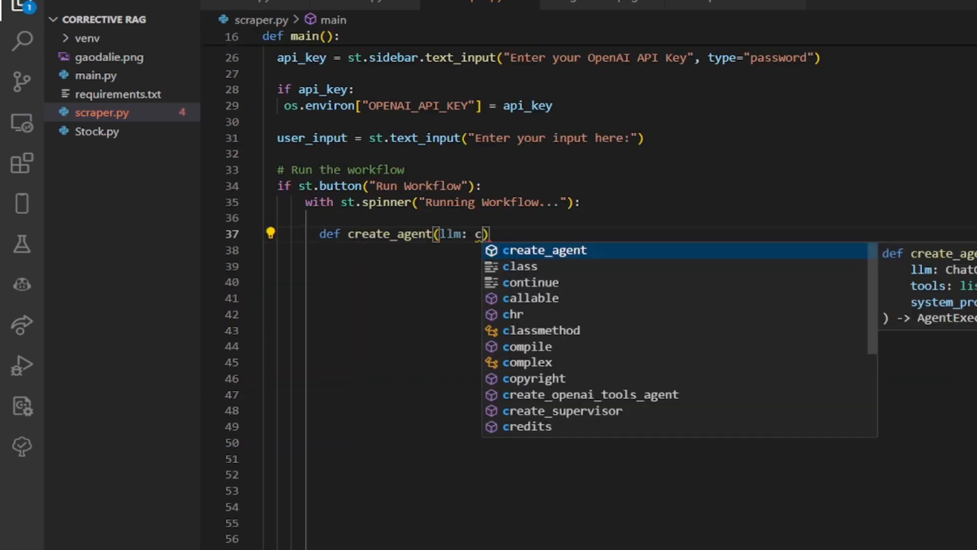
{"action": "type", "text": "hatOpenAI, tools:list,system_prompt: str"}
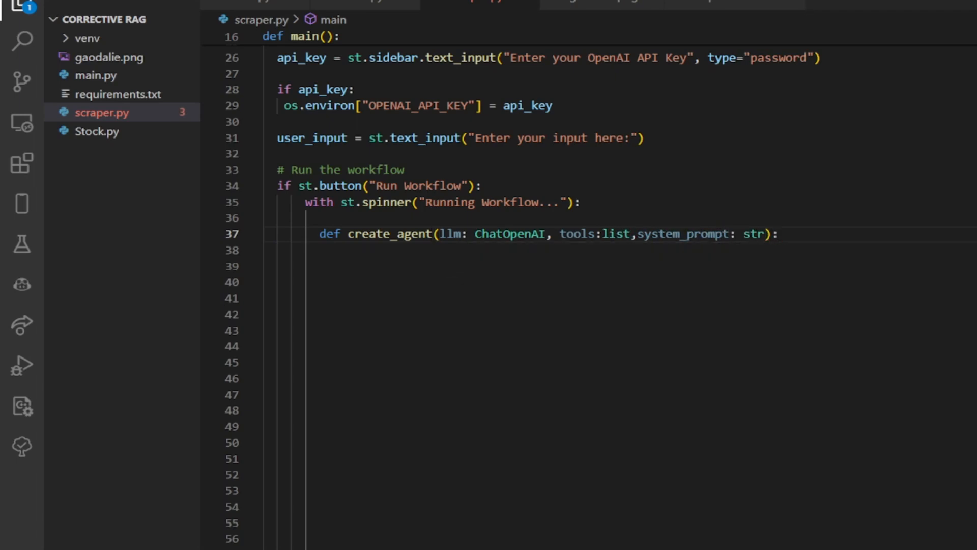
{"action": "type", "text": "prompt = ChatPromptTemplate.from_messages("}
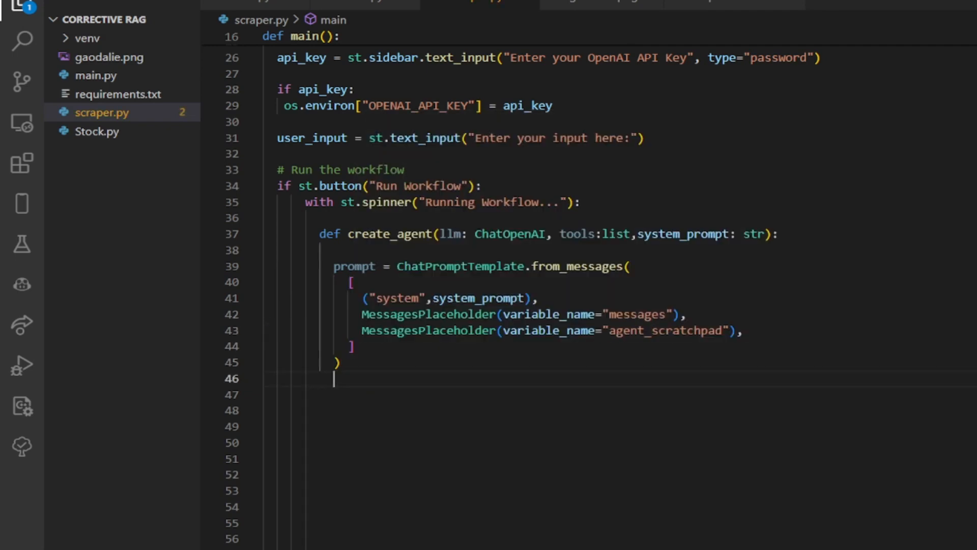
{"action": "type", "text": "agent = create_openai_tools_agent(llm,tools,prompt"}
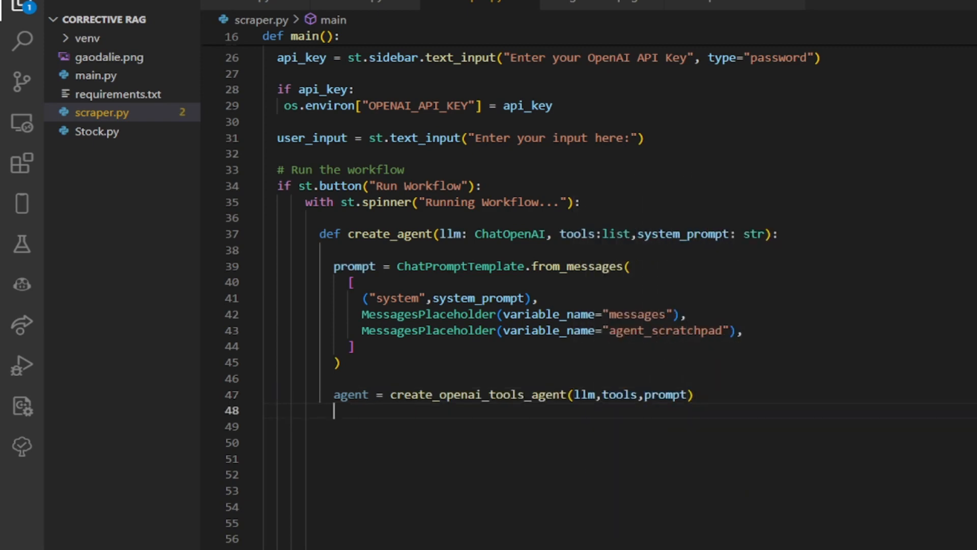
{"action": "type", "text": "return AgentExecutor(agent=agent,to"}
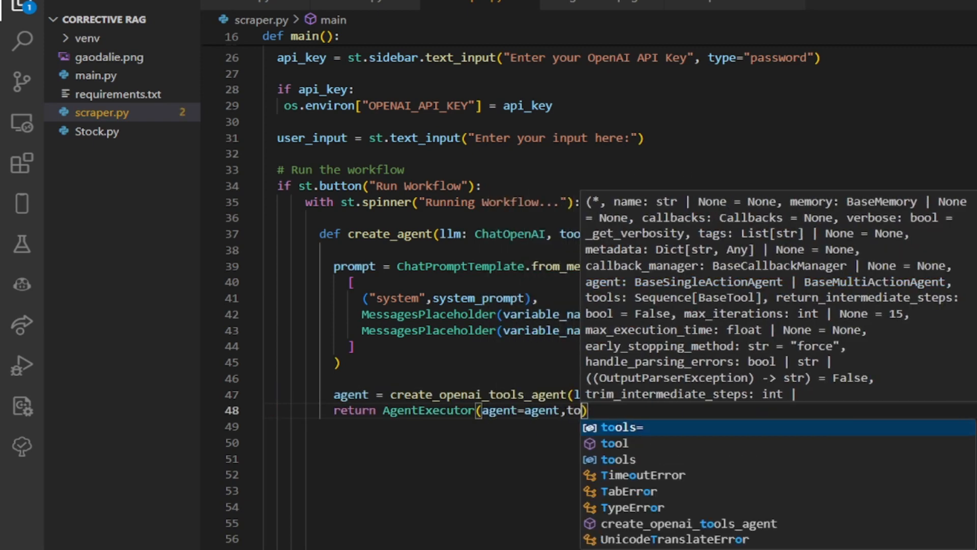
{"action": "left_click", "coordinate": [615, 427]}
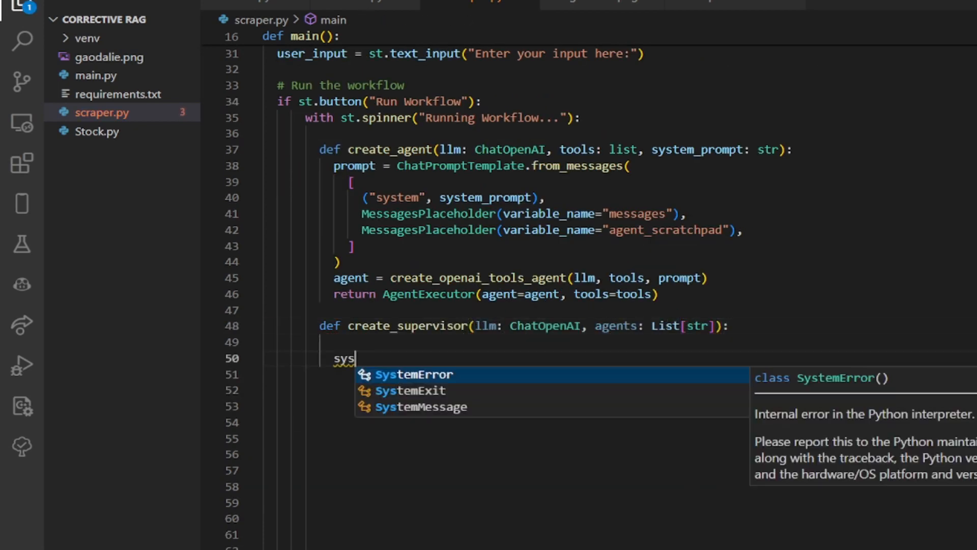
Write the supervisor system prompt with the 'FINISH' instruction and the routing prompt partialled with options.
{"action": "type", "text": "system_prompt = ("}
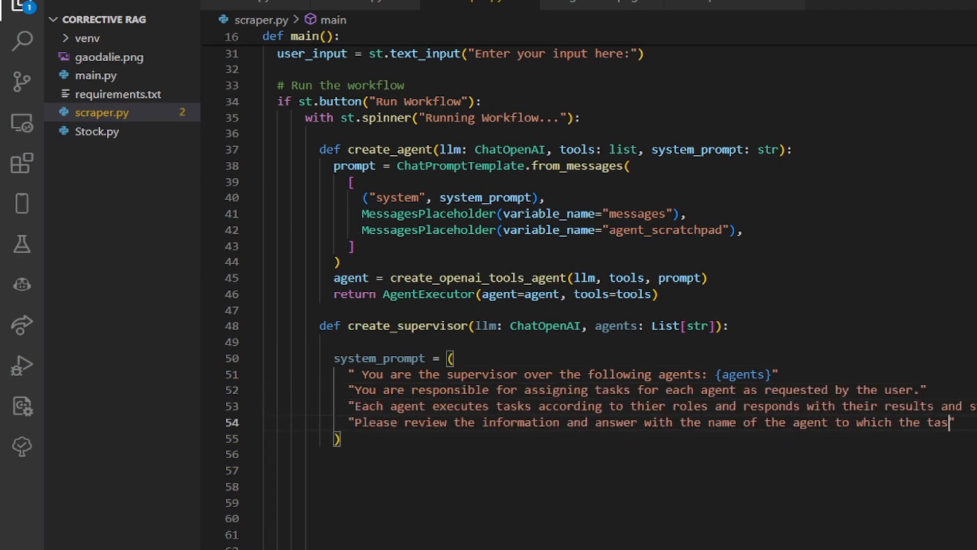
{"action": "type", "text": "\"Answer 'FINISH' if you are satisfied that y\""}
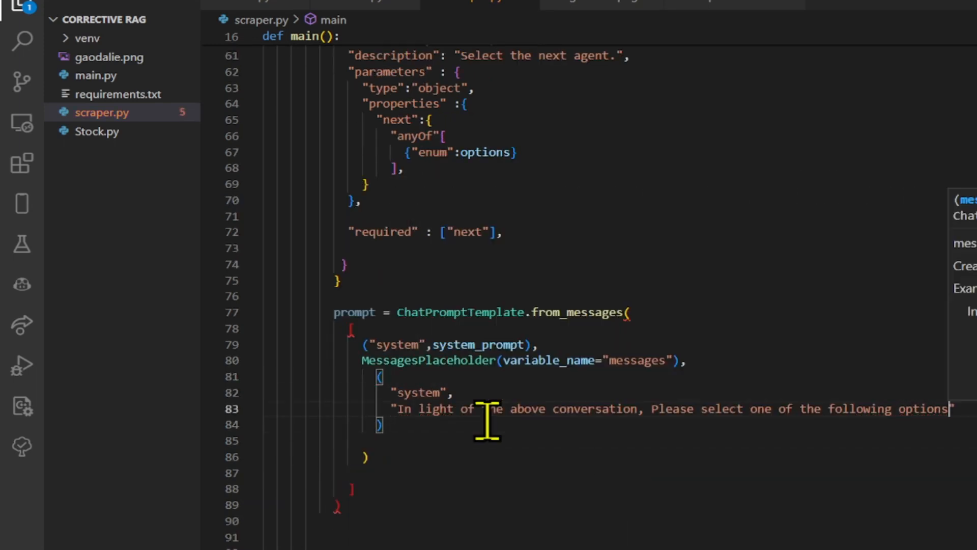
{"action": "type", "text": "should be act or end next: {options}.\""}
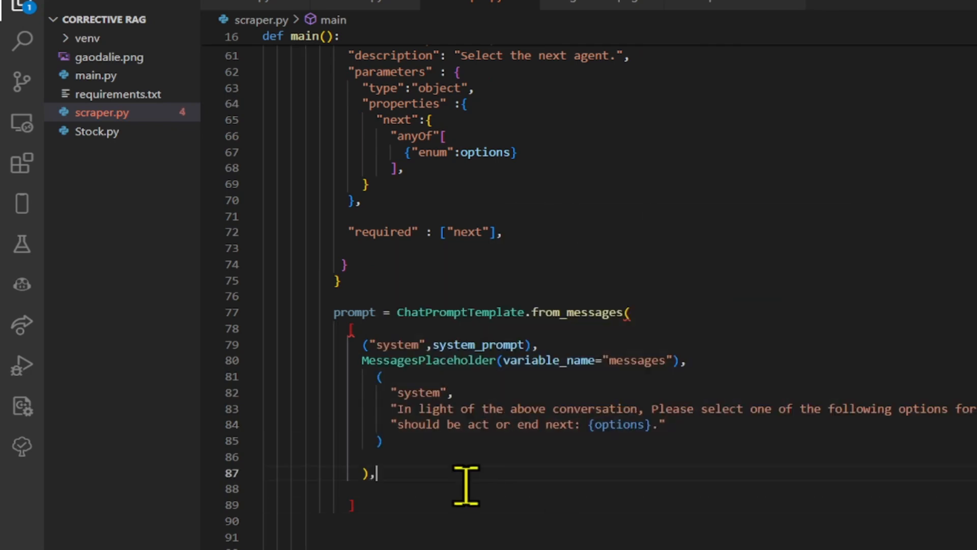
{"action": "type", "text": ".partial(options=str(options), agents=\", \".join(agents"}
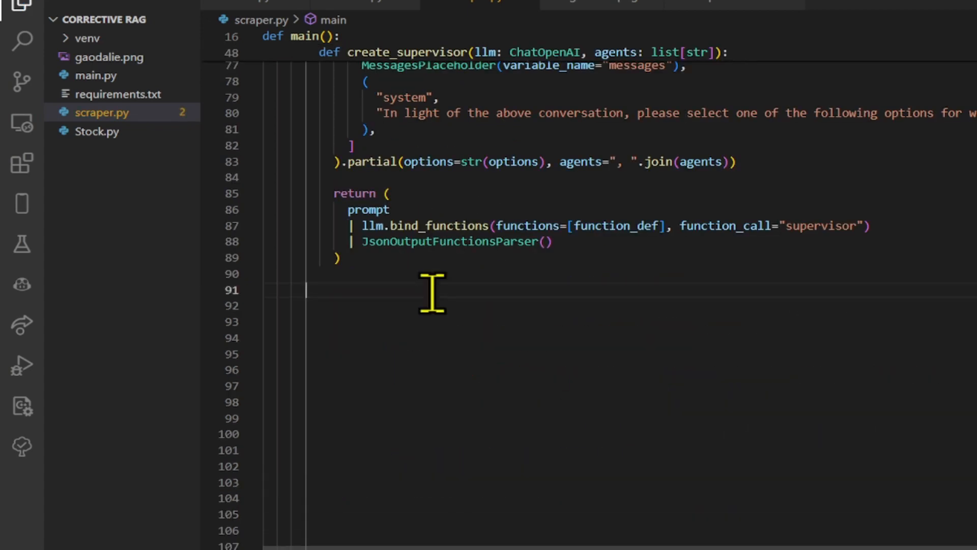
{"action": "type", "text": "@tool(\"Scrape the web\")"}
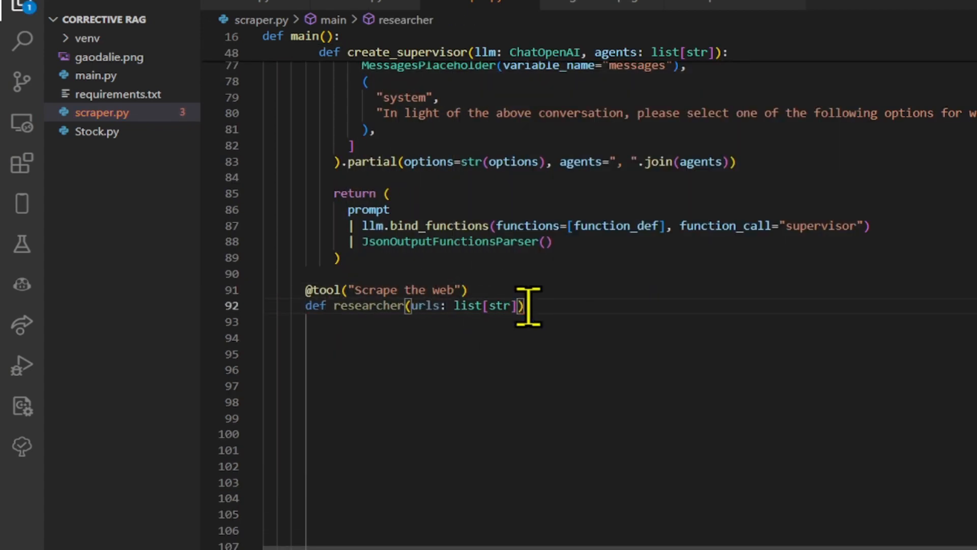
{"action": "type", "text": "-> str:"}
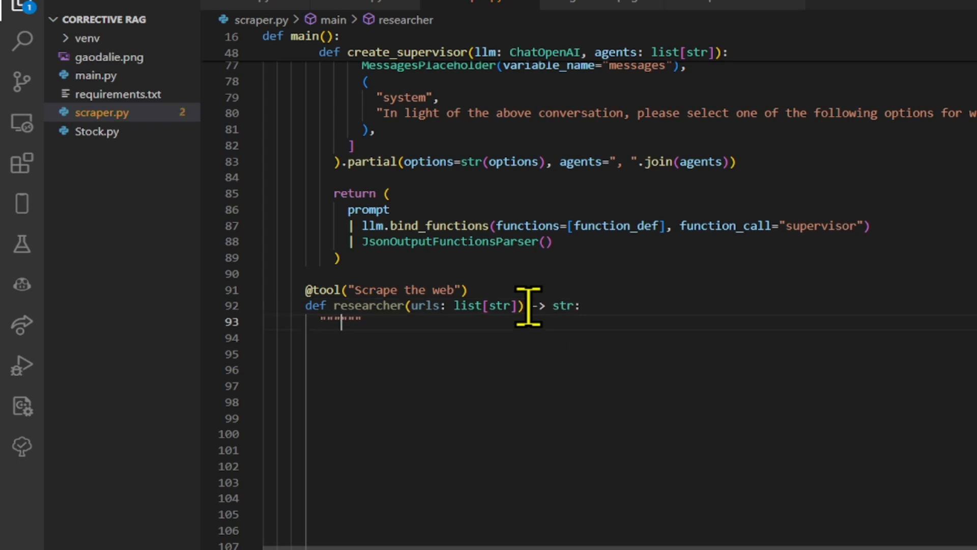
{"action": "type", "text": "Use requests and bs4 to scrape the provided web pages for det"}
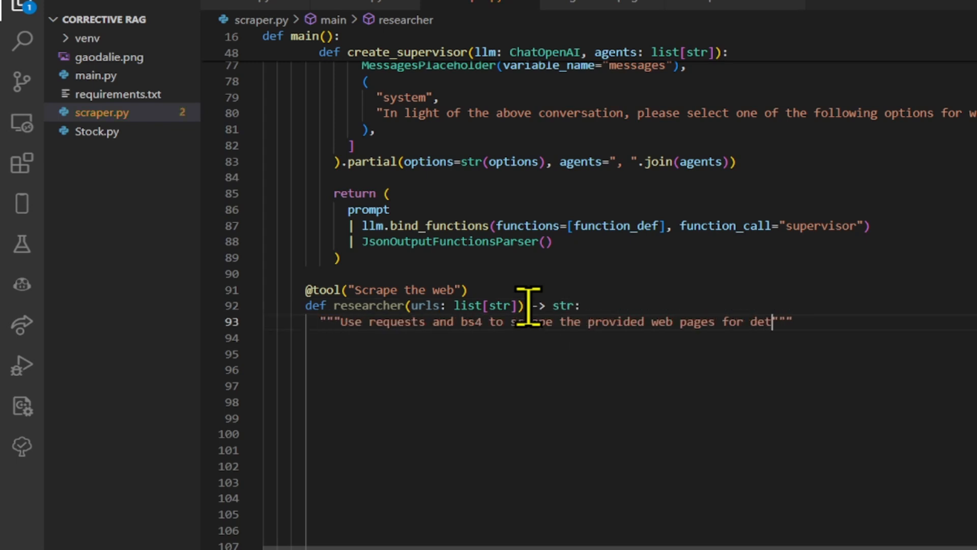
{"action": "type", "text": "doc"}
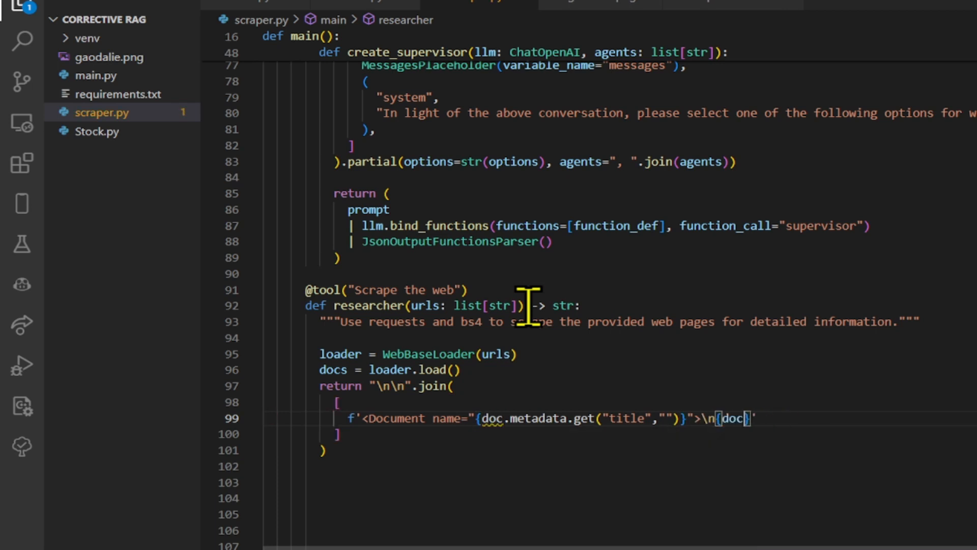
{"action": "type", "text": ".page_content}\\n</Docu'"}
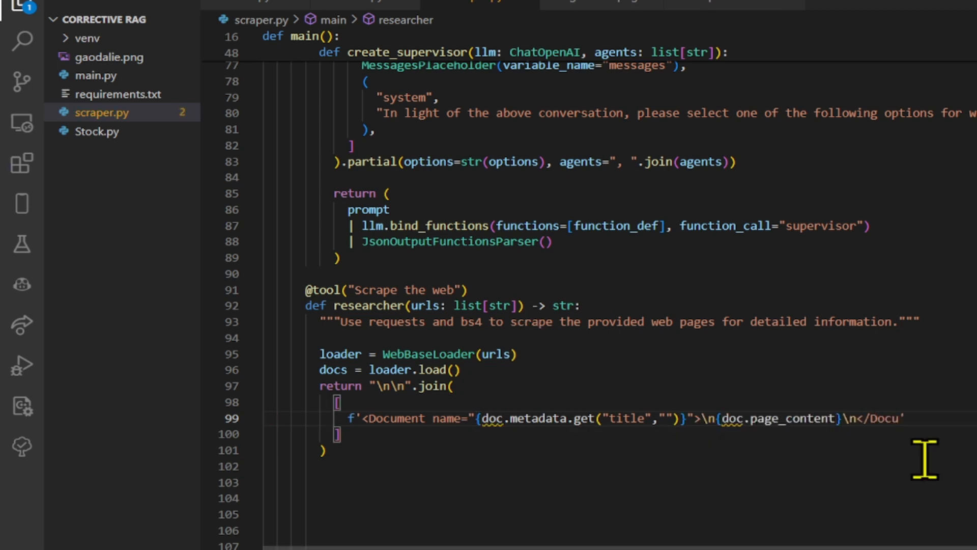
{"action": "type", "text": "for doc in docs"}
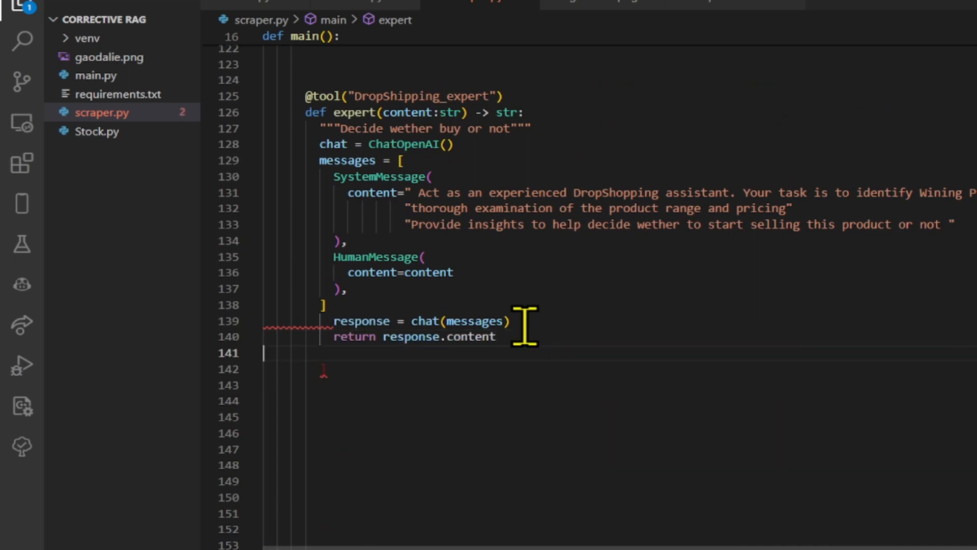
Define the shared llm as ChatOpenAI with model=OPENAI_MODEL below the expert tool.
{"action": "type", "text": "llm = ChatOpenAI(model= OPen"}
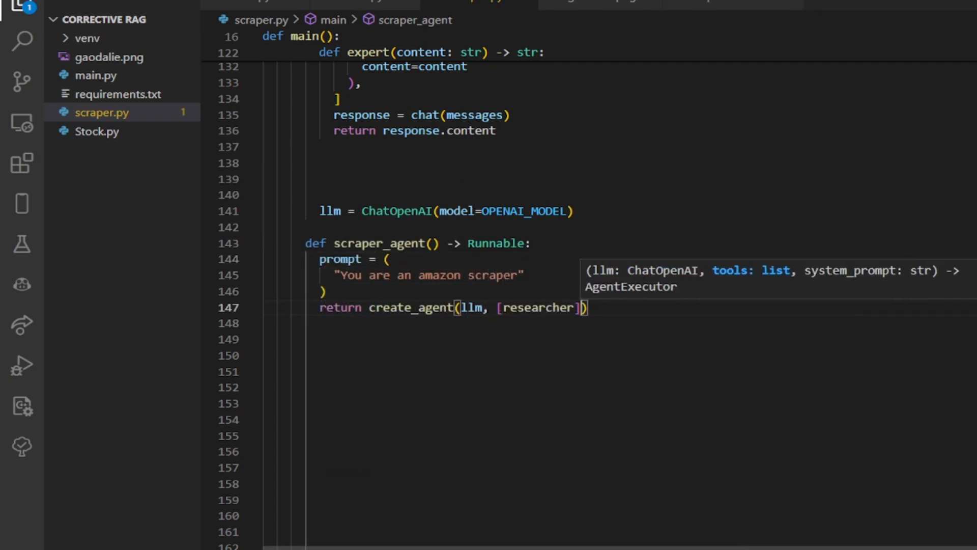
Finish scraper_agent and write analyzer_agent returning create_agent(llm, [expert], prompt).
{"action": "type", "text": ",prompt)"}
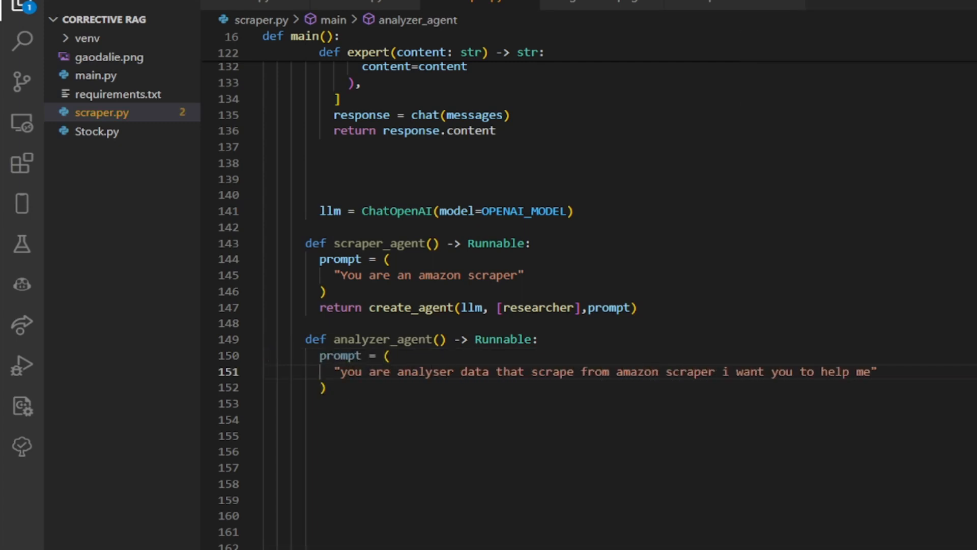
{"action": "type", "text": "return create_agent(llm,"}
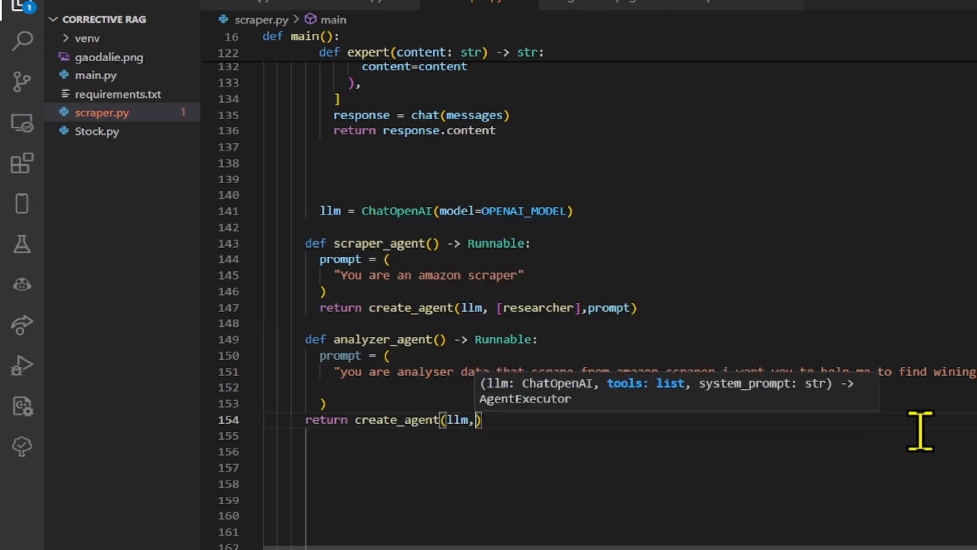
{"action": "type", "text": "[expert],prompt"}
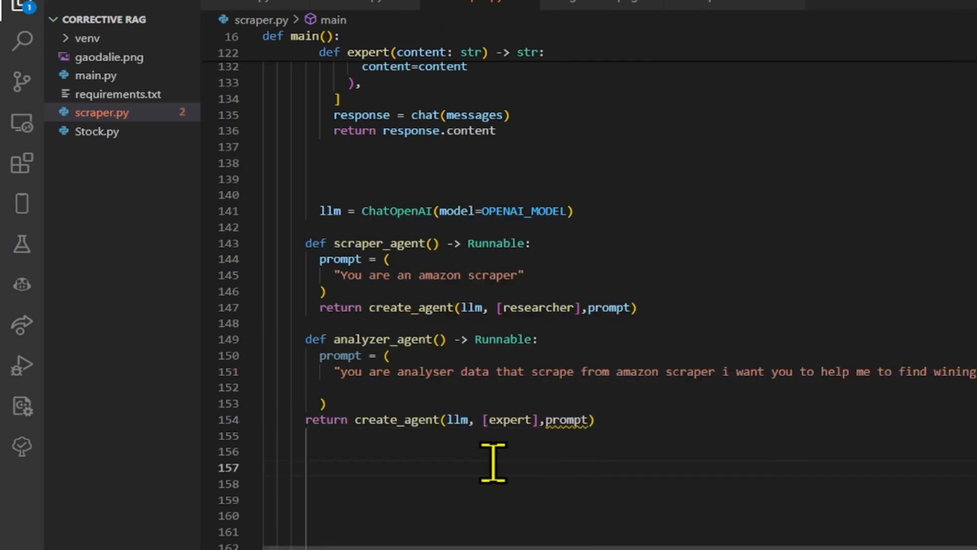
Write Expert_agent with a 'start selling product or not' prompt returning create_agent(llm, [expert], prompt).
{"action": "type", "text": "def Expert_agent() -> Runnable:"}
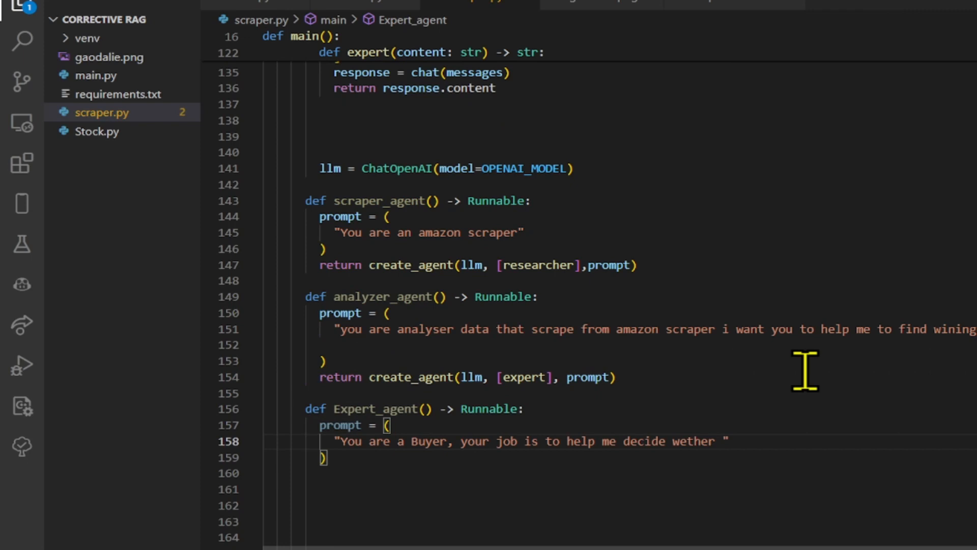
{"action": "type", "text": "i start selling product or not\""}
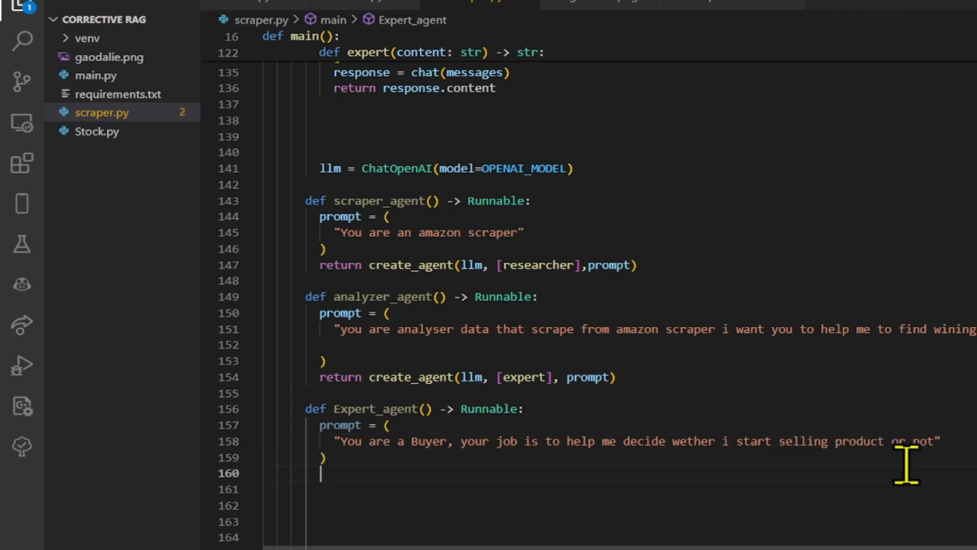
{"action": "type", "text": "return create_agent(llm,[expert],prompt)"}
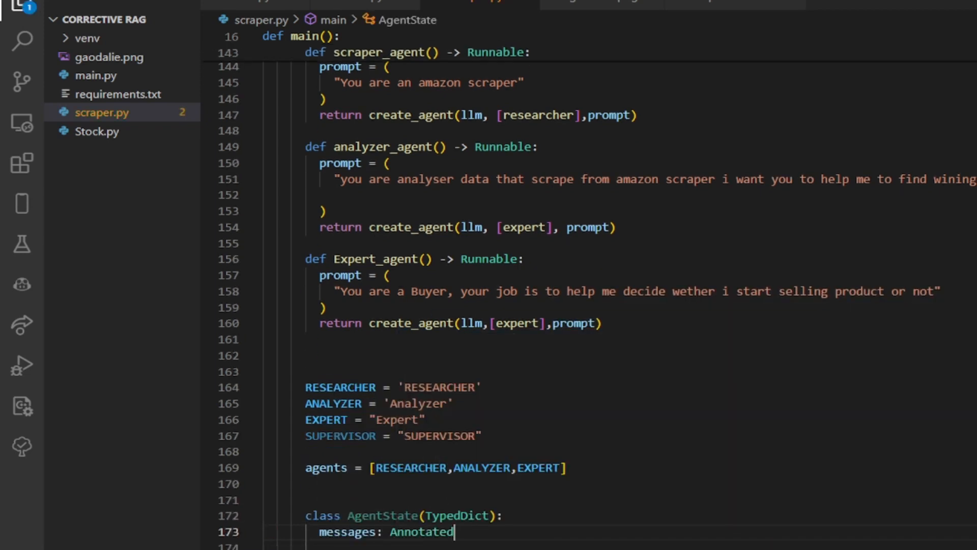
Annotate AgentState messages as Sequence[BaseMessage] merged with operator.add.
{"action": "type", "text": "[Sequence[BaseMessage],operator.add]"}
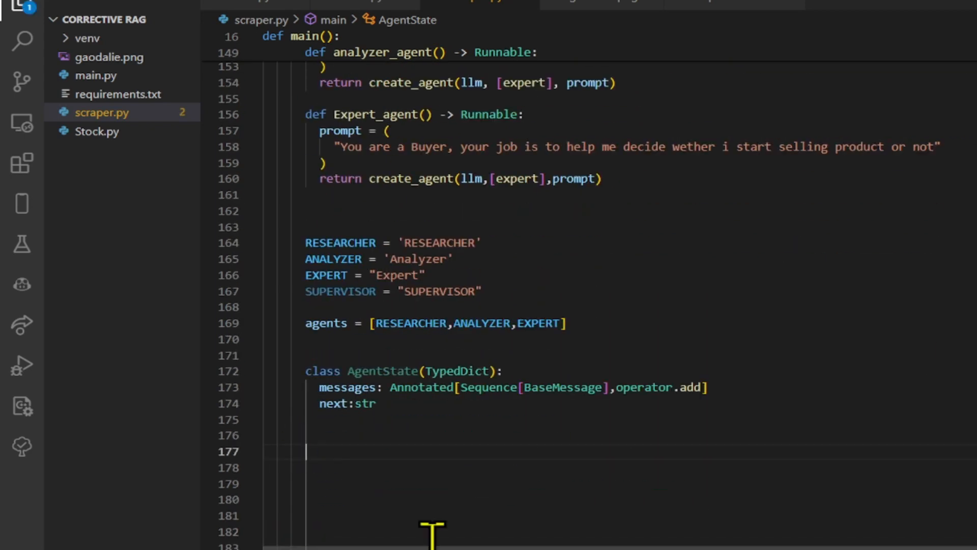
Write scraper_node and Expert_node invoking their agents and returning result['output'] as a named HumanMessage.
{"action": "type", "text": "def scraper_node(state: AgentState) -> dict:"}
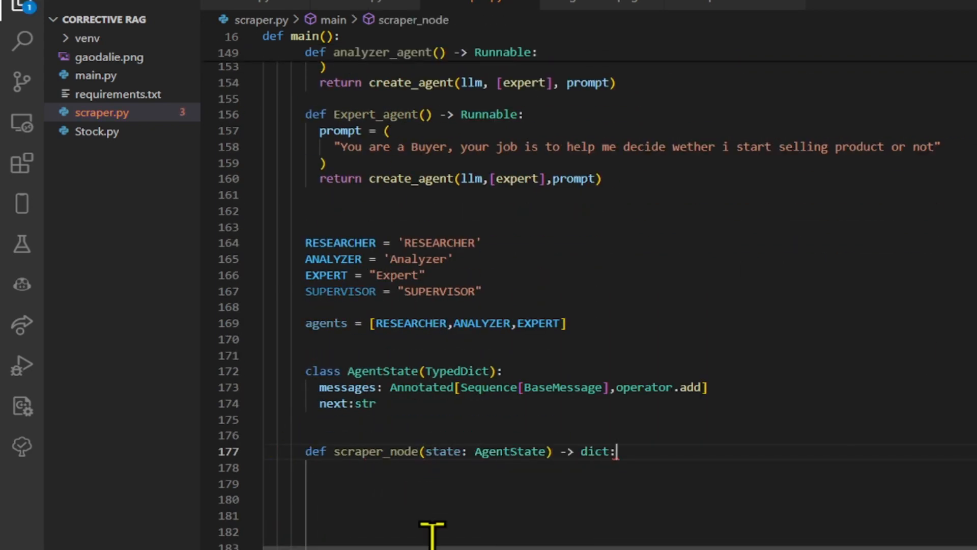
{"action": "type", "text": "result = scraper_agent().invoke(st"}
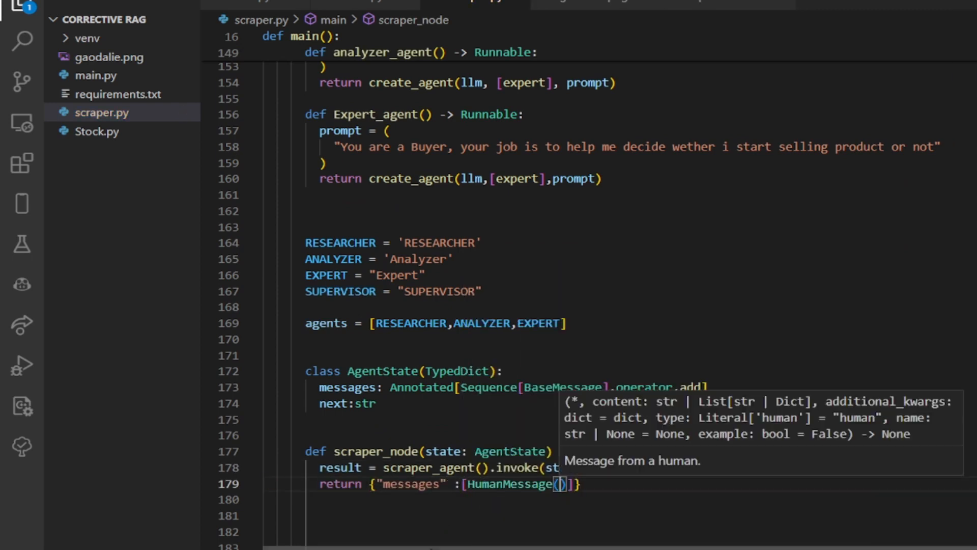
{"action": "type", "text": "content=result[\"output\"],name=RESEARCHER"}
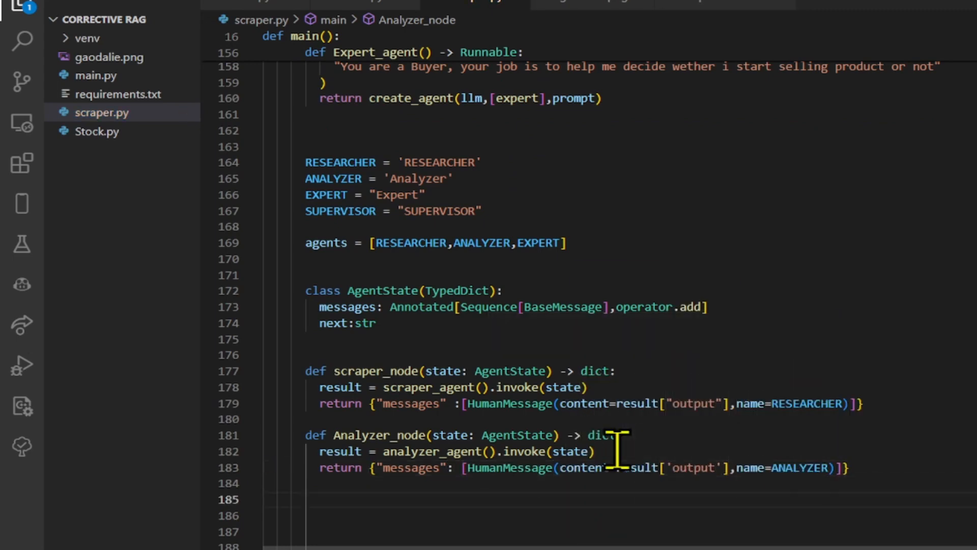
{"action": "type", "text": "def Expert_node(state:AgentState) -> dict:"}
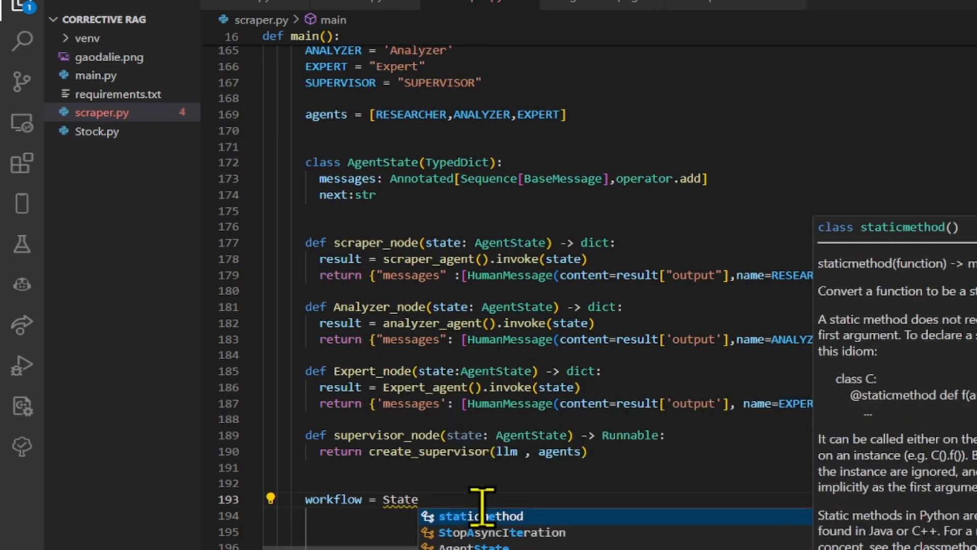
Add supervisor_node and the StateGraph workflow with nodes, supervisor edges and Expert routing.
{"action": "key", "text": "Backspace"}
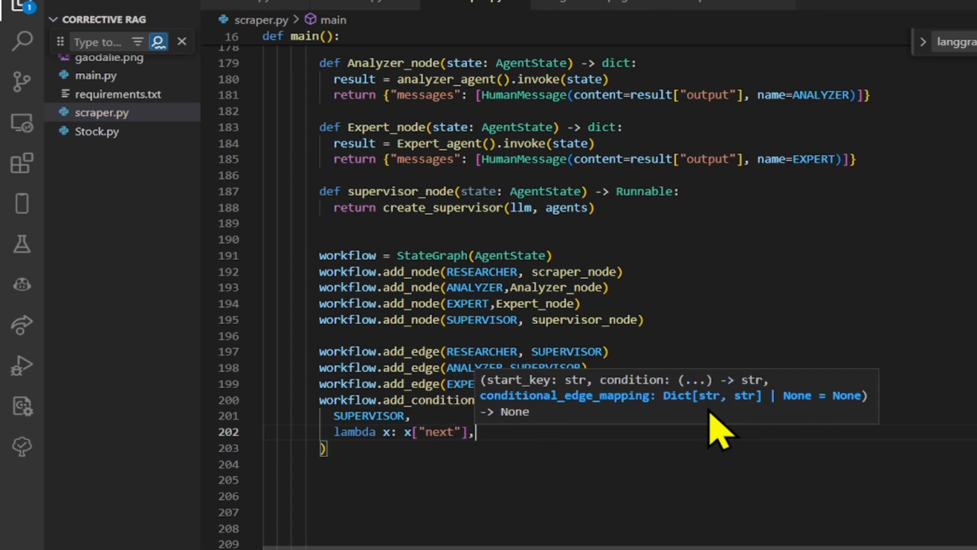
{"action": "type", "text": "Ex"}
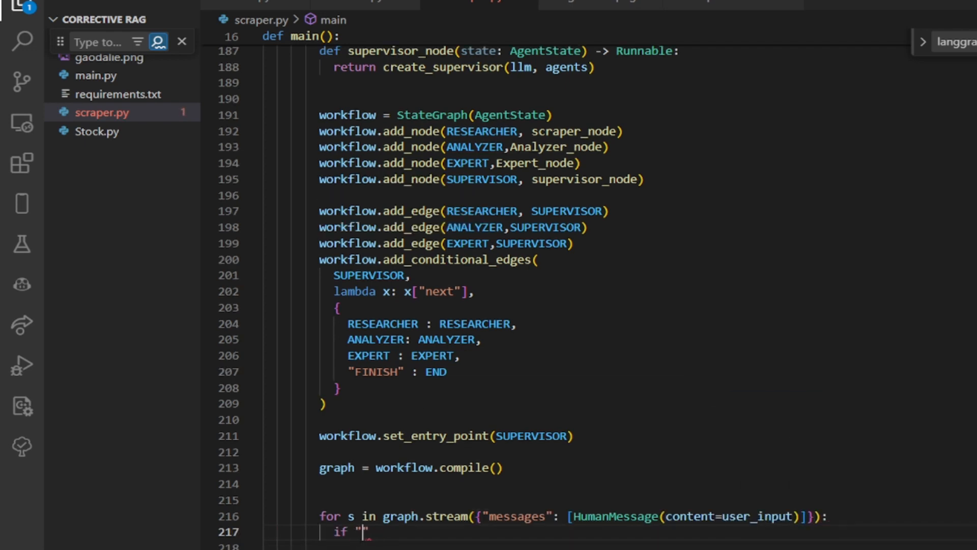
Map 'FINISH' to __end__ in the conditional edges, set SUPERVISOR as entry point and compile.
{"action": "type", "text": "__end__"}
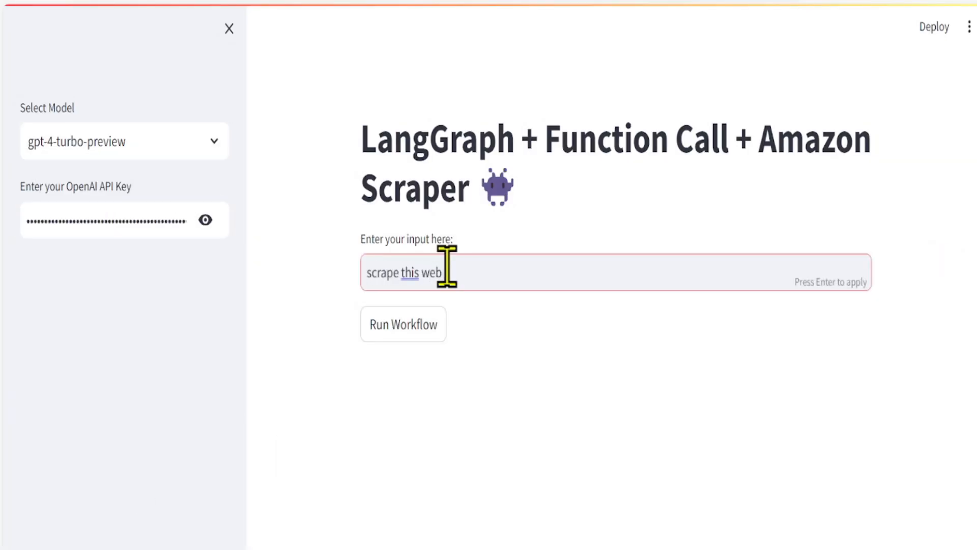
Run the workflow on a request to scrape the Amazon Notebooks-Laptop URL and find the winning product to resell.
{"action": "type", "text": "website URL = https://www.amazon.com/Notebooks-Laptop-Computers/b?ie=UTF8&node=565108 , and"}
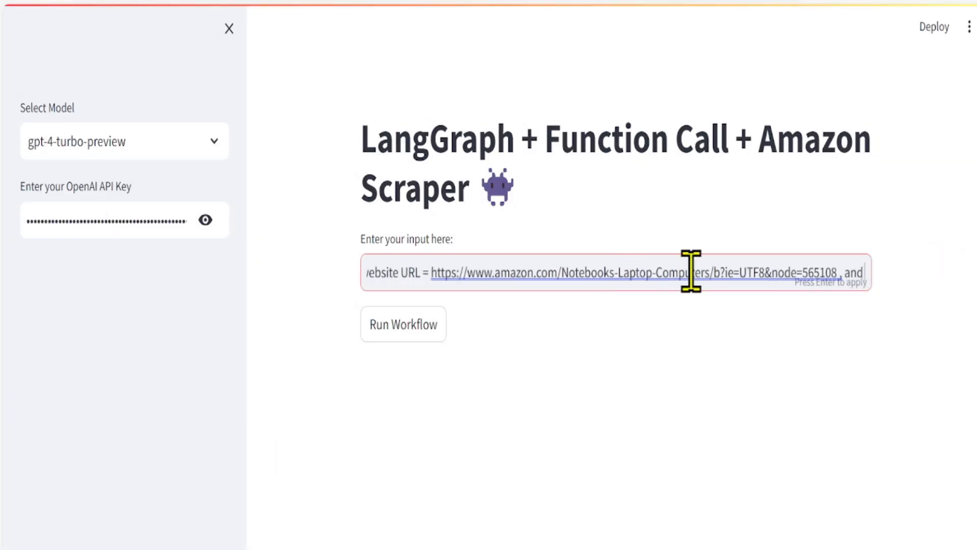
{"action": "type", "text": "find the wining product to resell it w"}
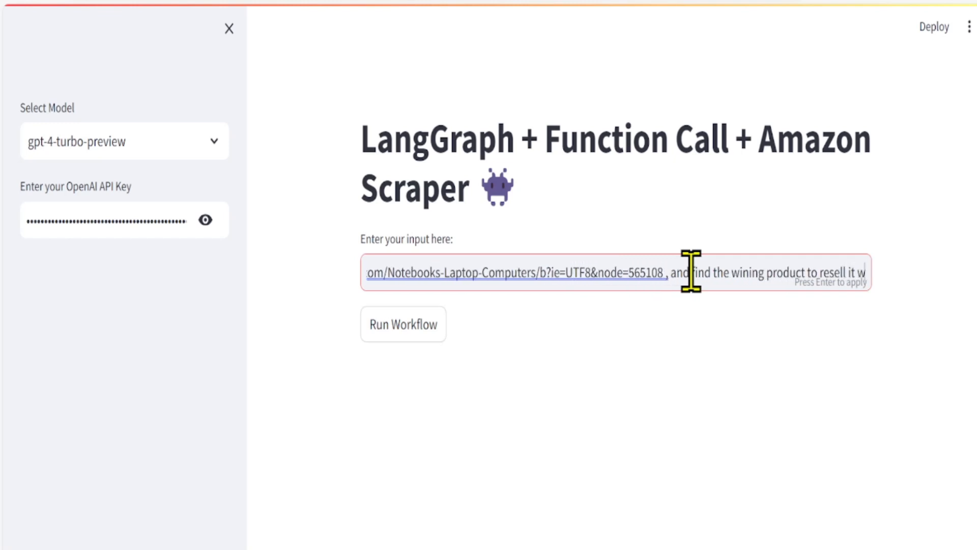
{"action": "left_click", "coordinate": [403, 324]}
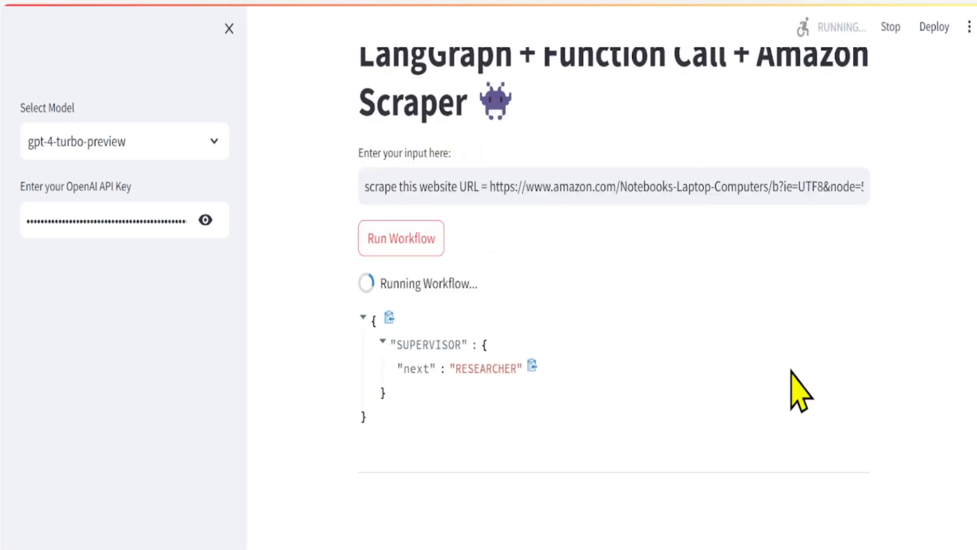